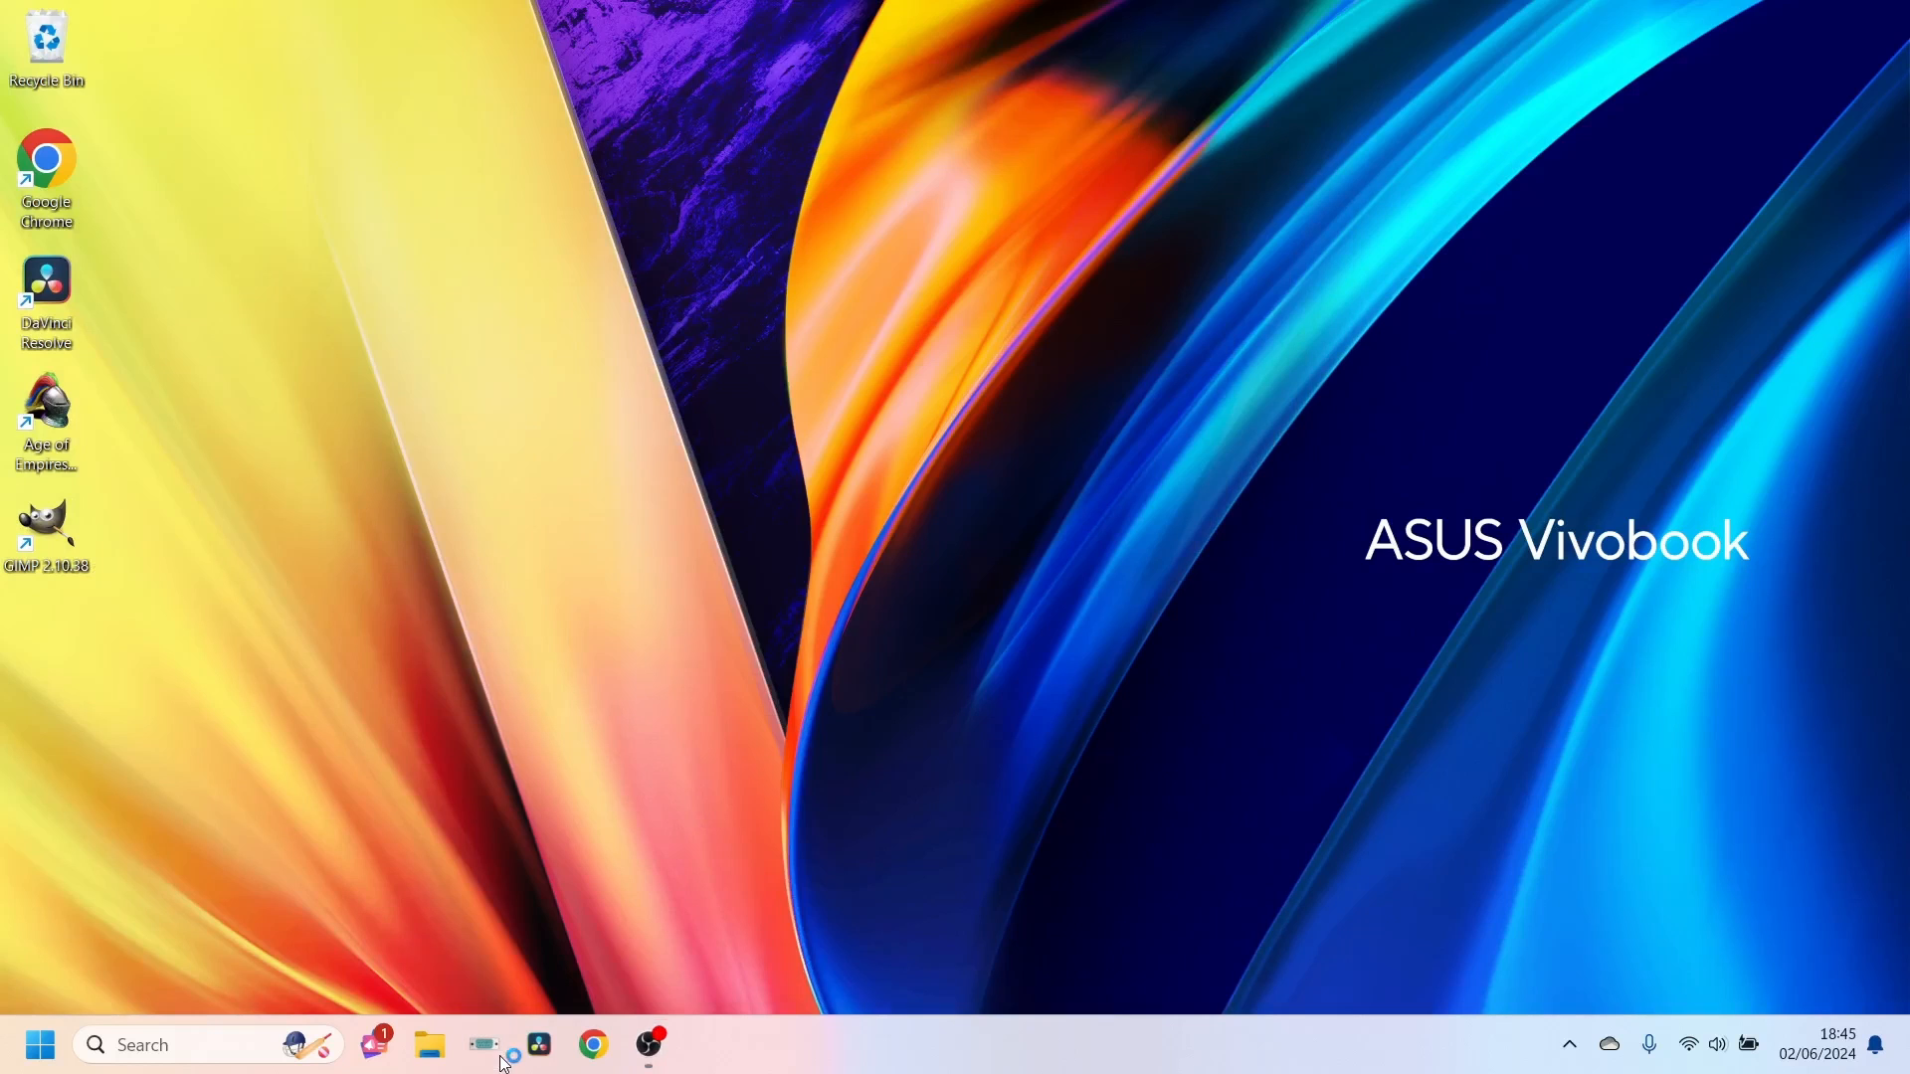
# - Launch CHIRP from the taskbar so its welcome screen appears
pyautogui.click(483, 1073)
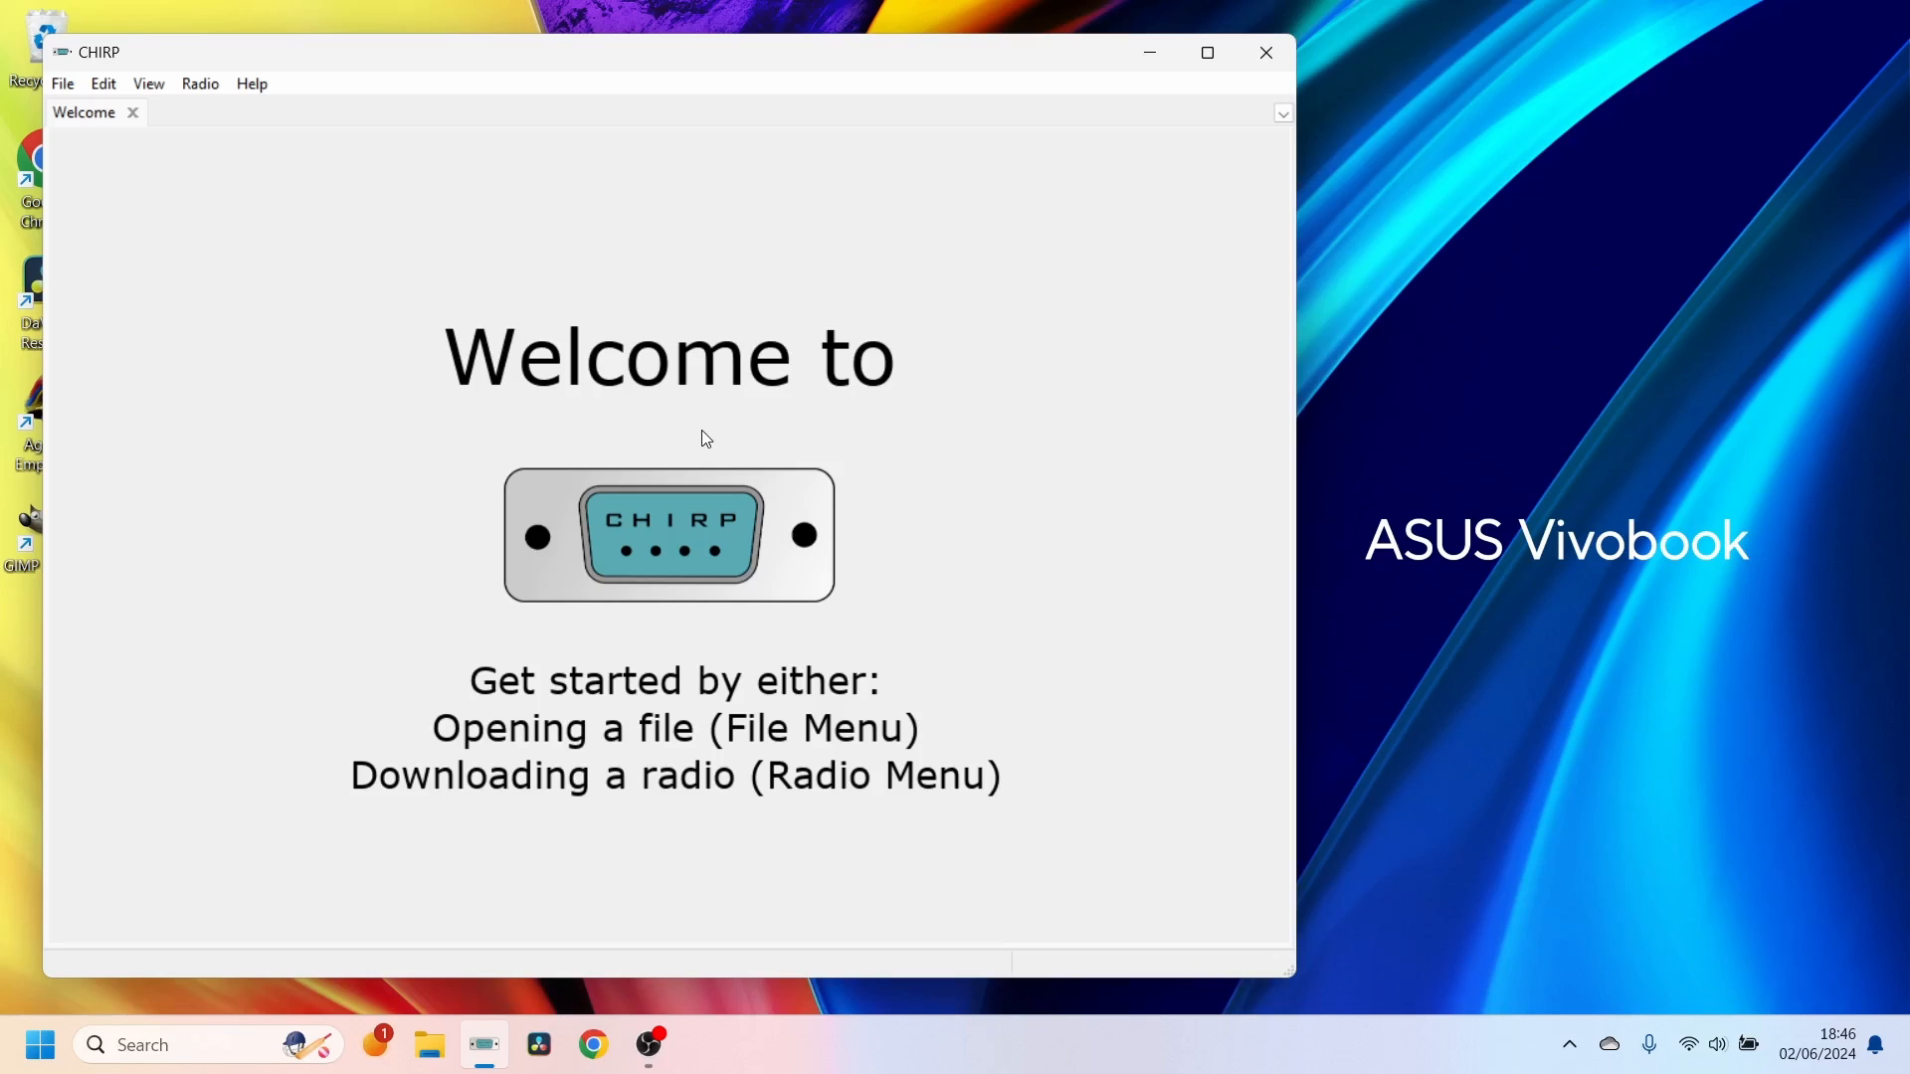
pyautogui.moveTo(205, 120)
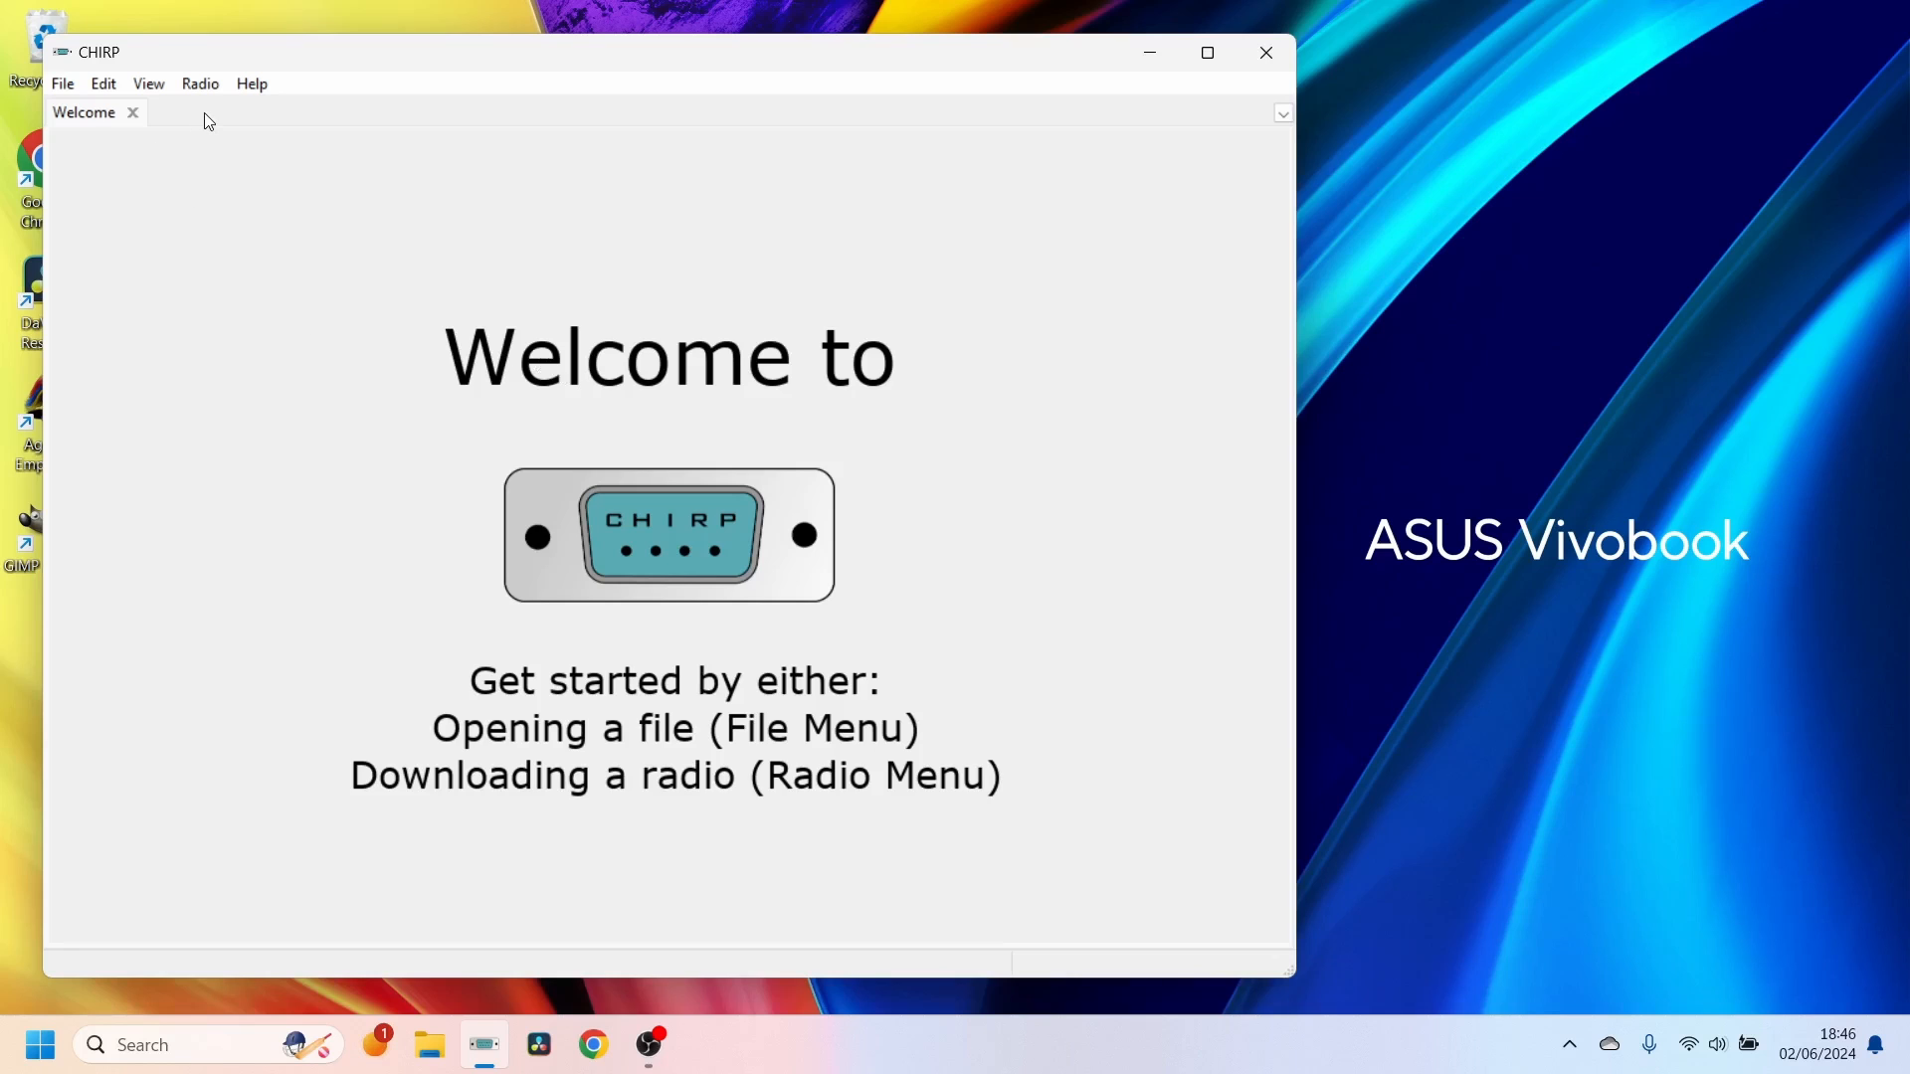
# - Download the memories from the Baofeng UV-17Pro on COM3 into CHIRP
pyautogui.click(1207, 52)
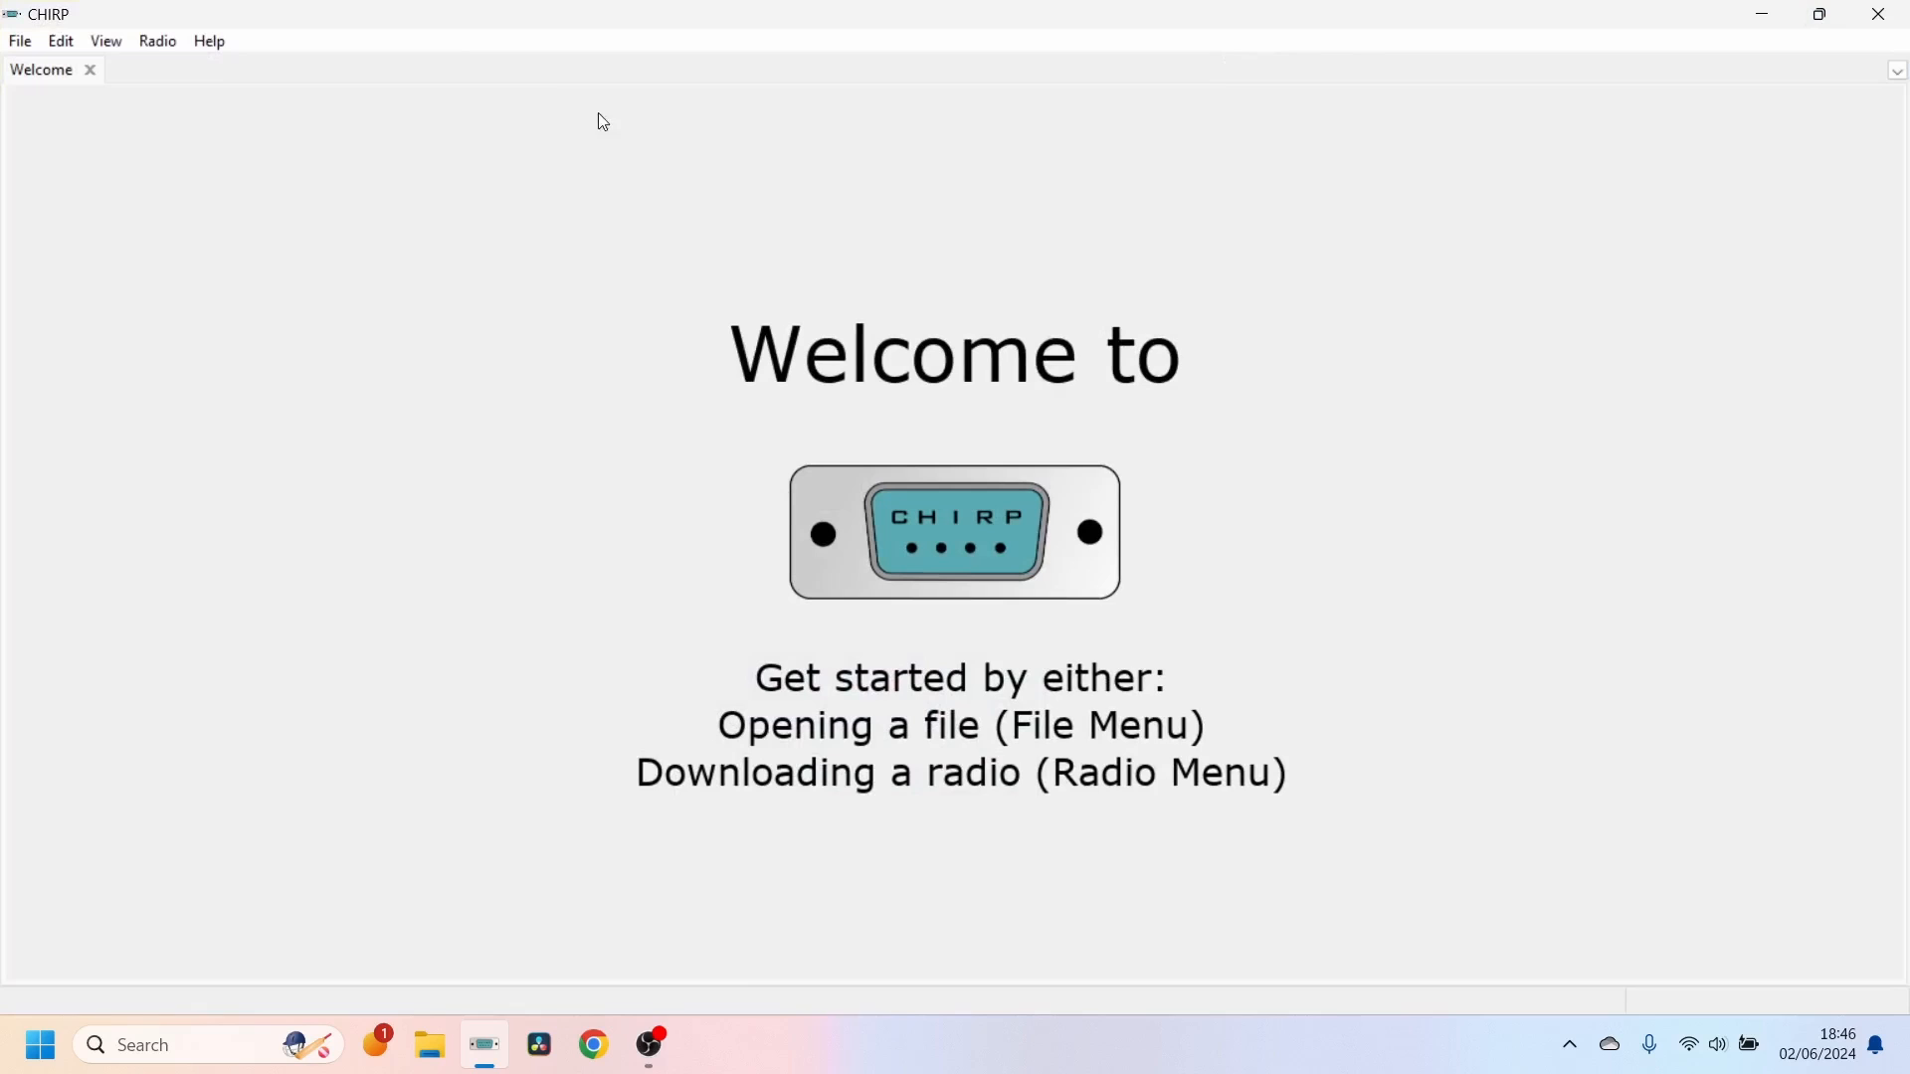
pyautogui.click(156, 39)
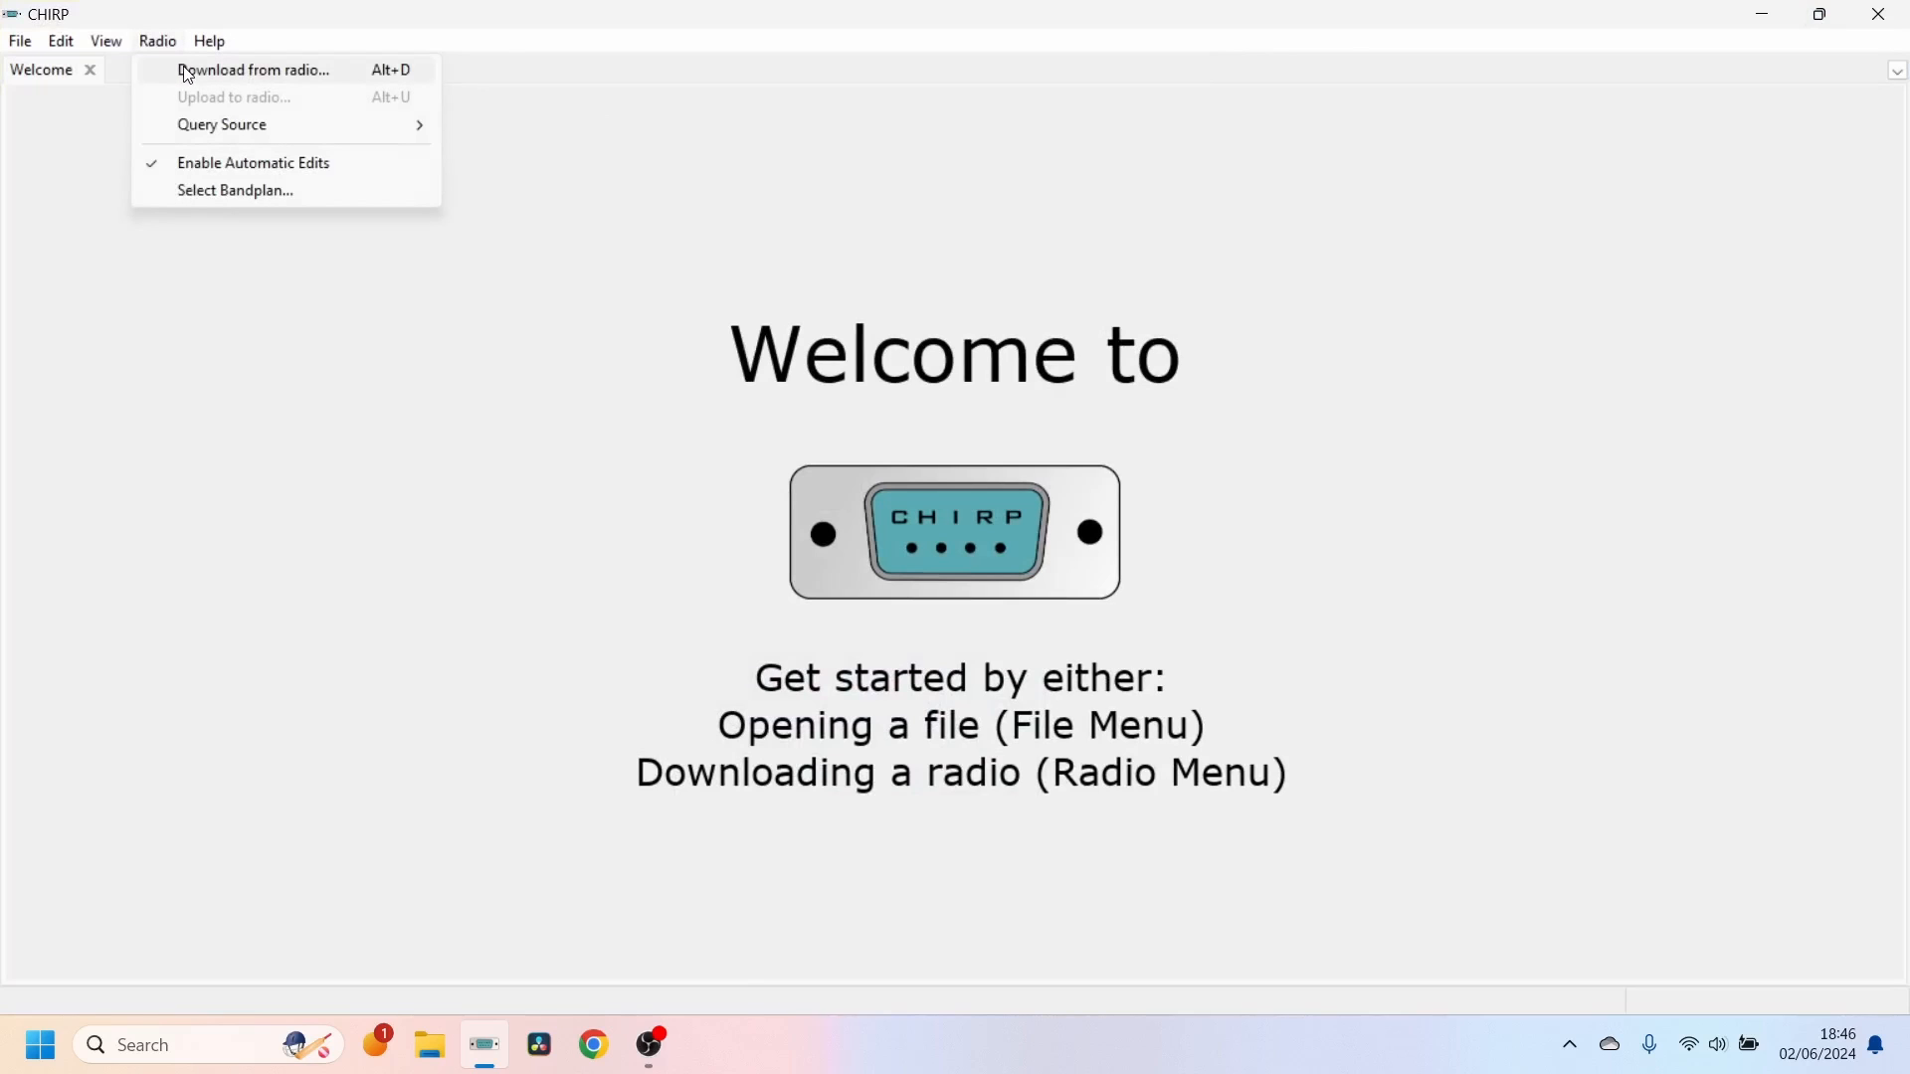
pyautogui.click(251, 69)
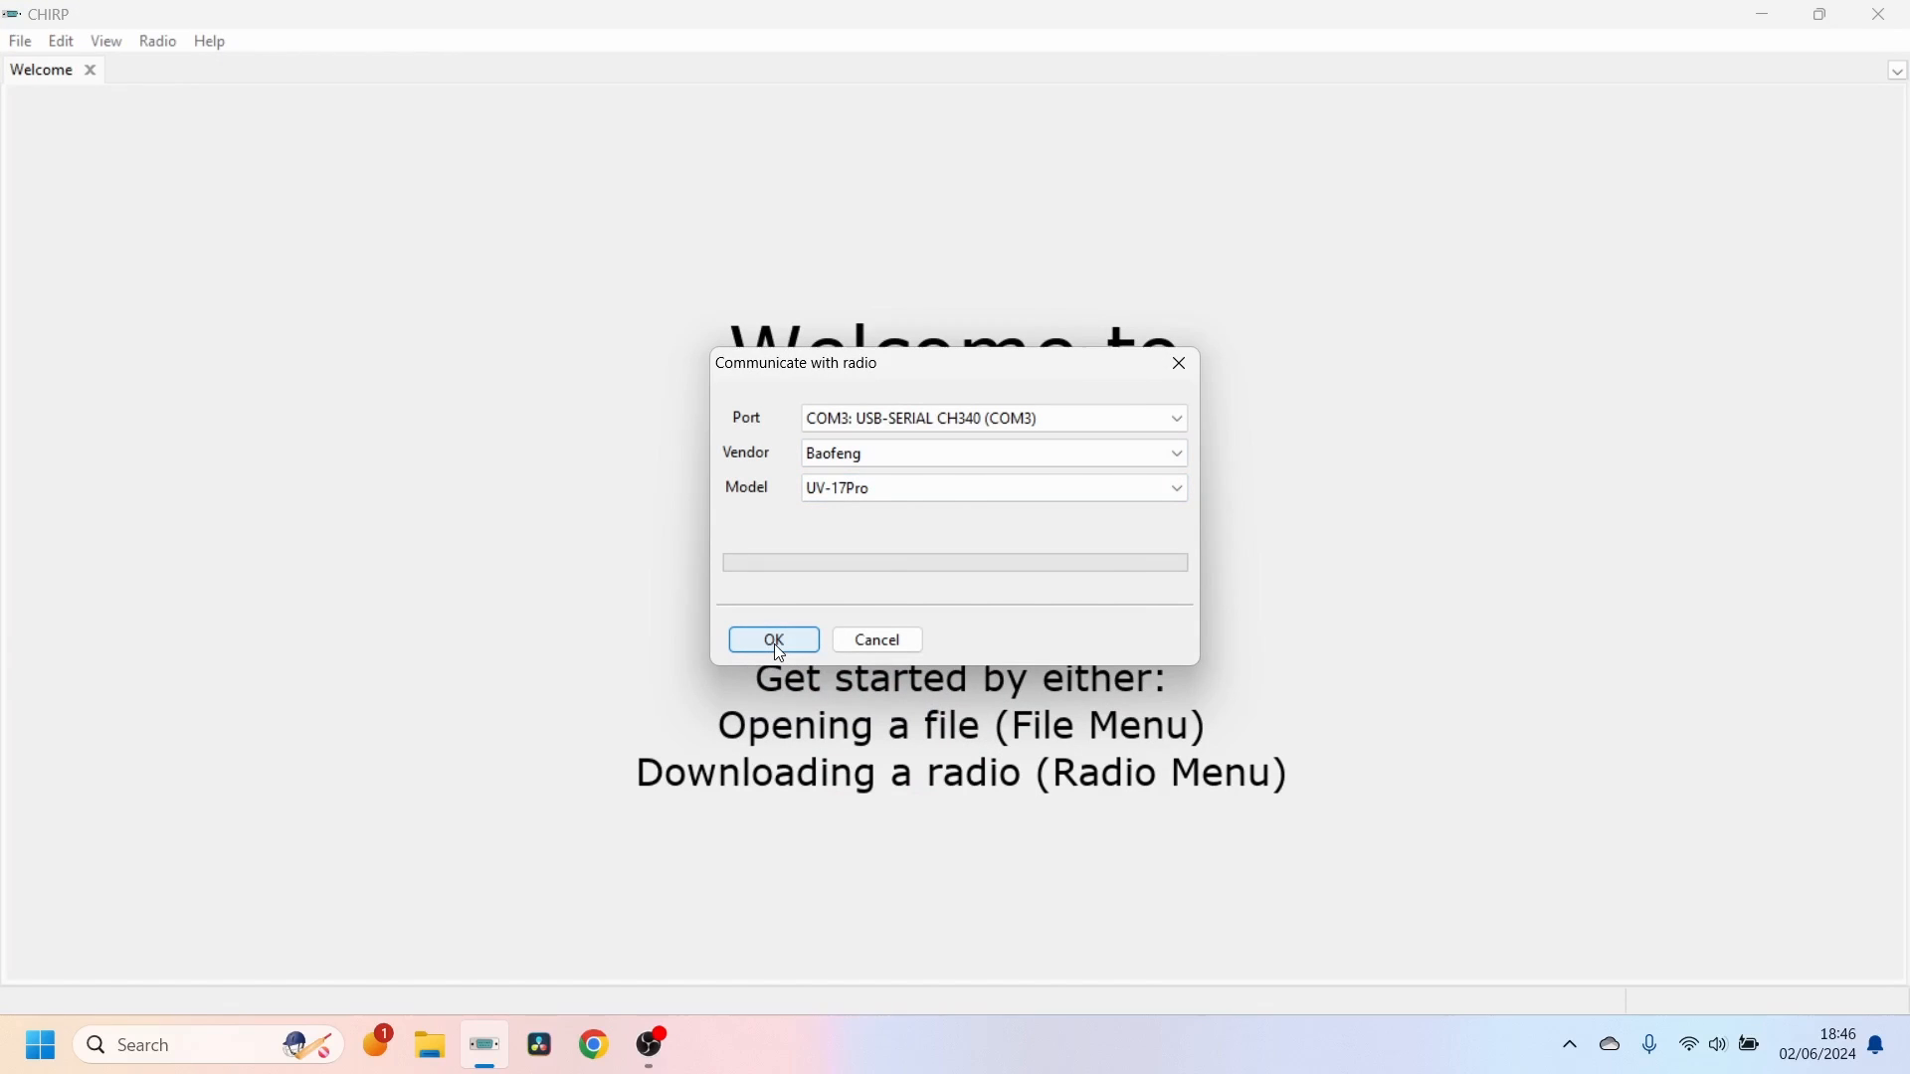
pyautogui.click(774, 641)
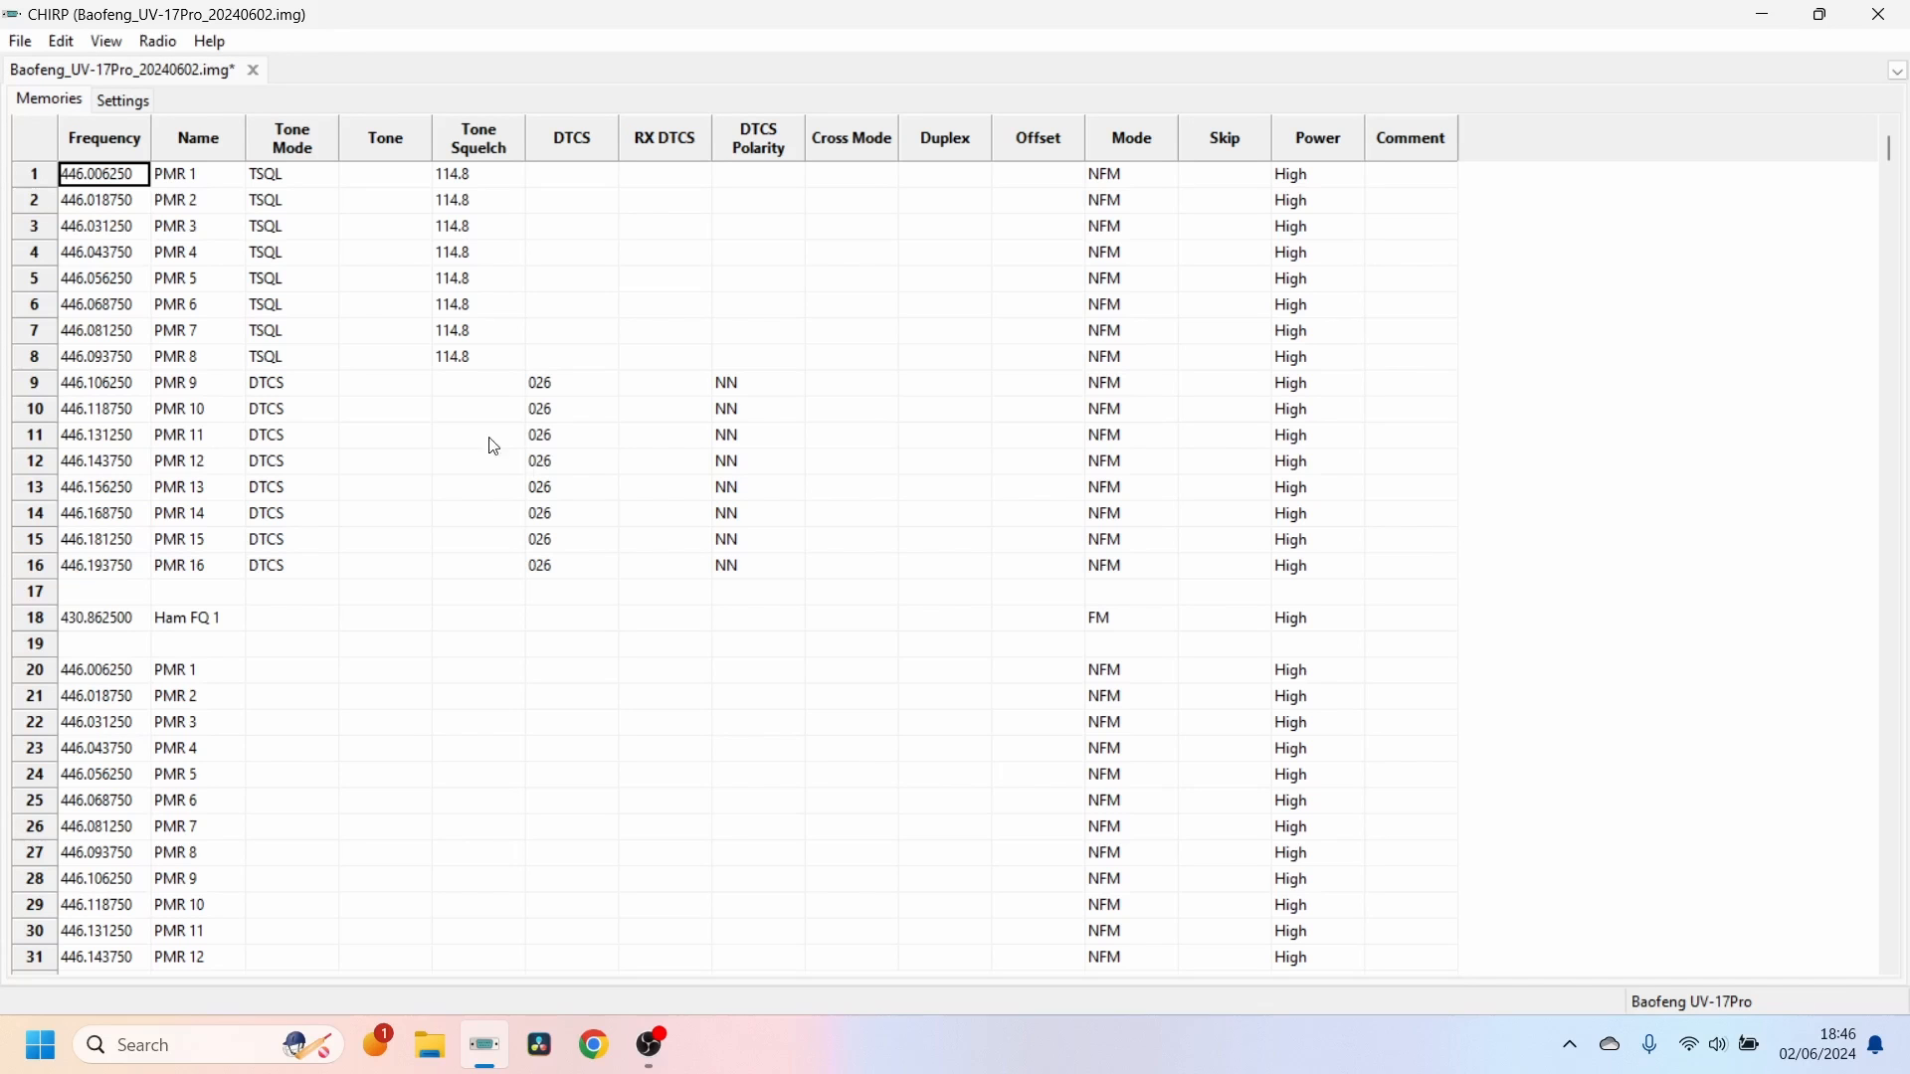
pyautogui.moveTo(123, 103)
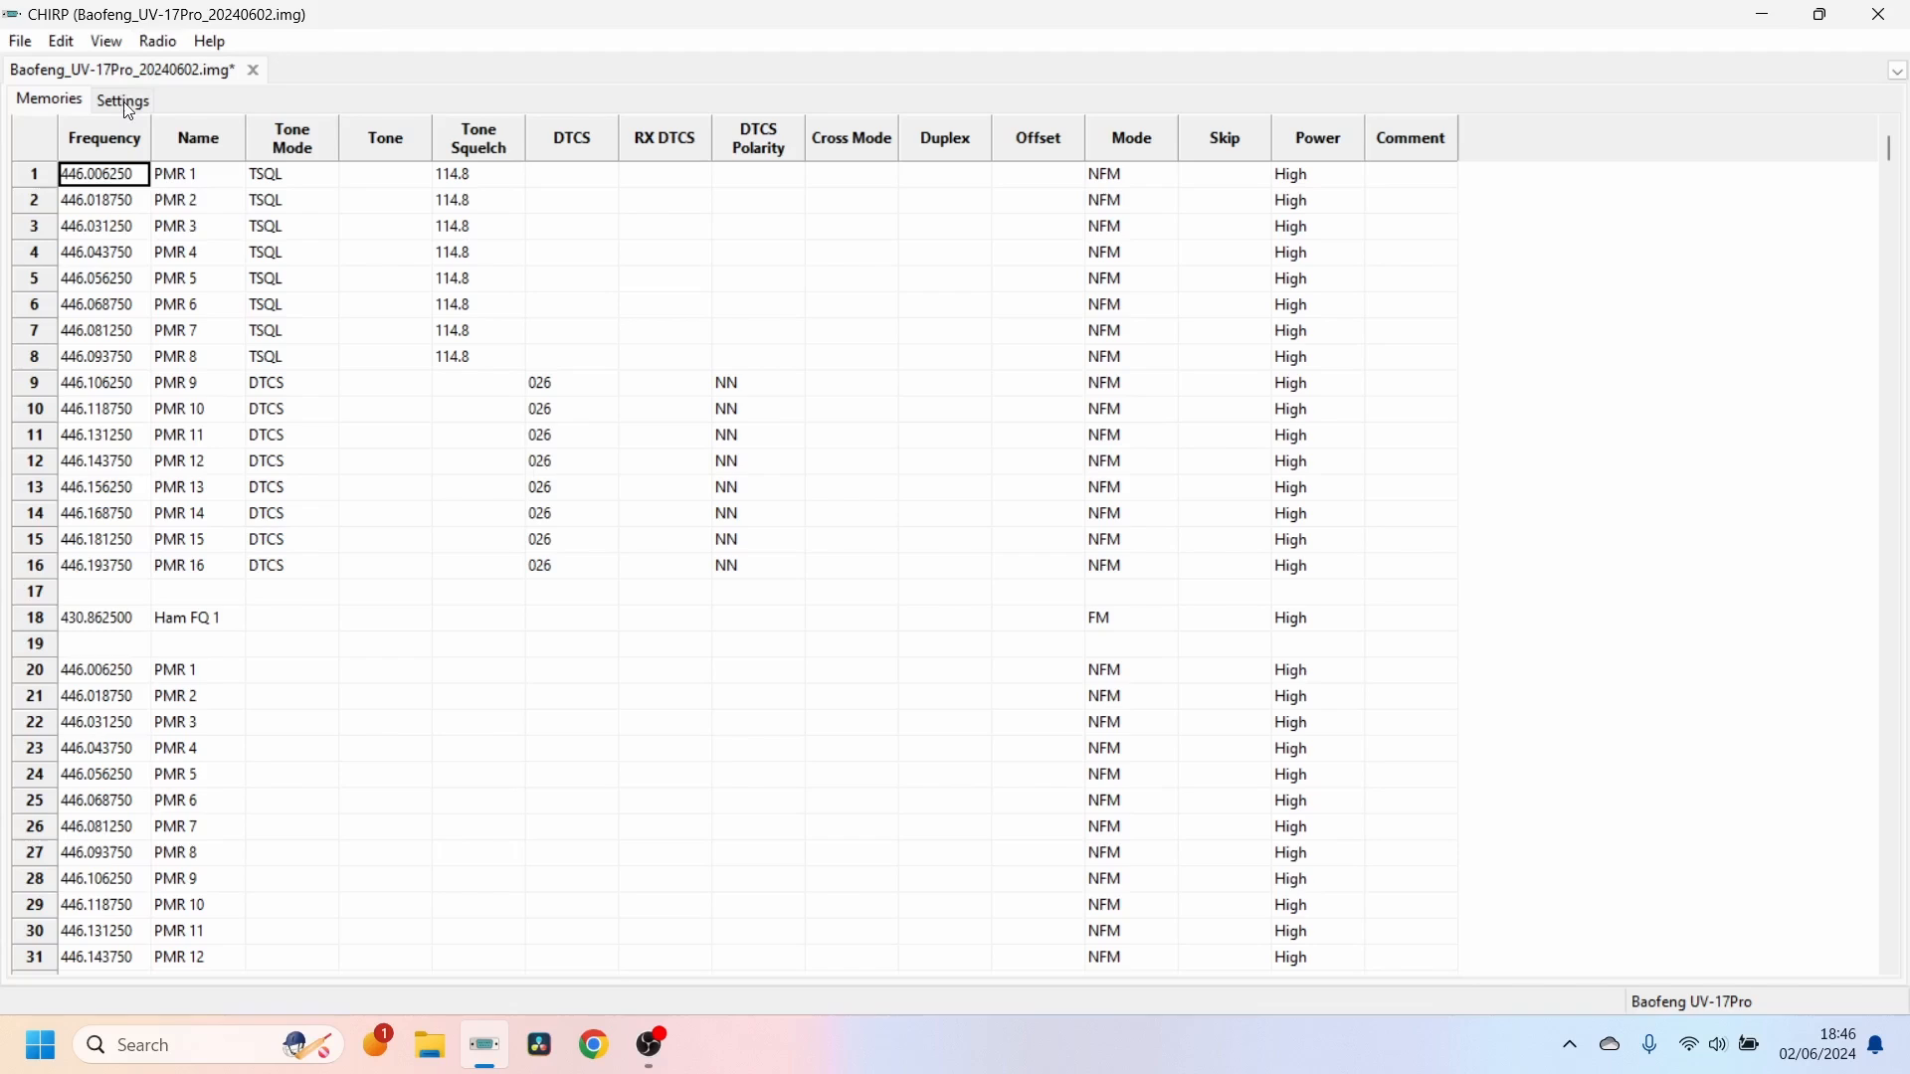
# - In the radio's basic settings, set the Backlight Timer to Always On
pyautogui.click(124, 100)
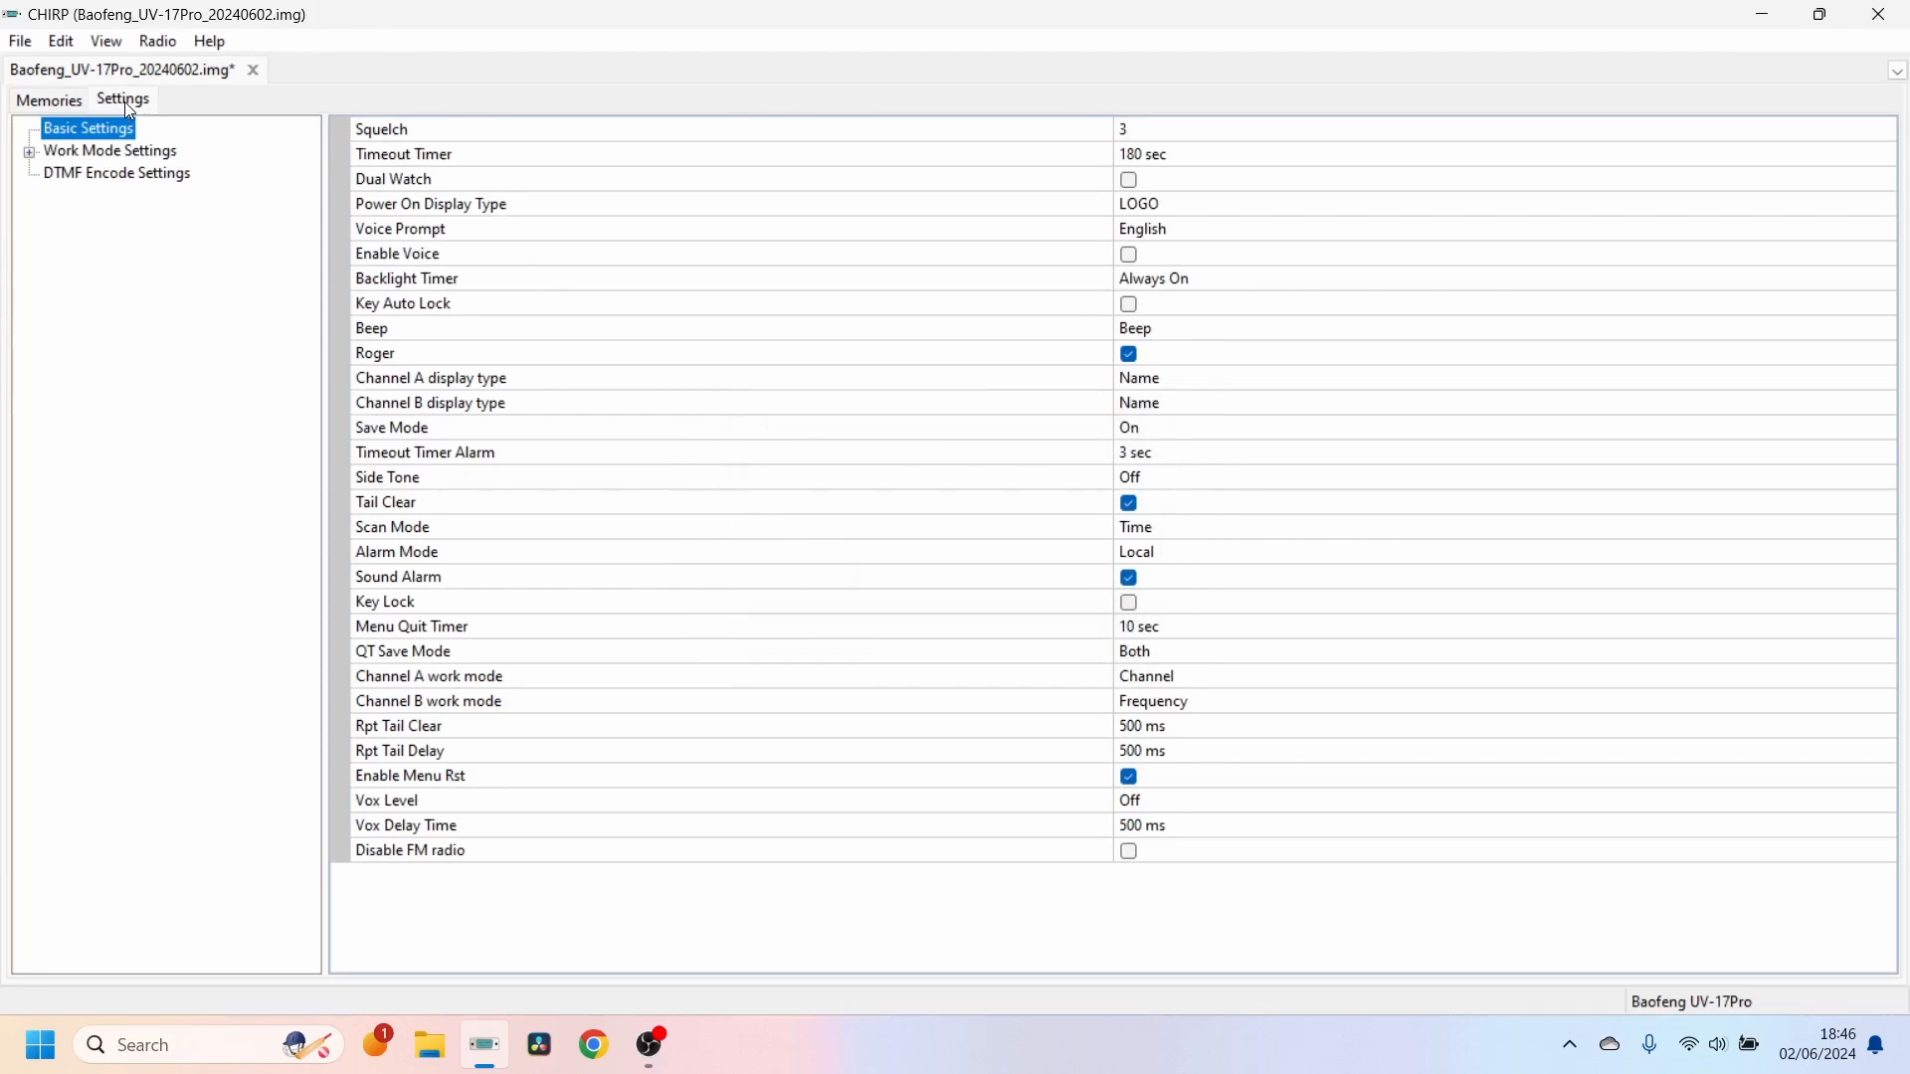
pyautogui.moveTo(203, 217)
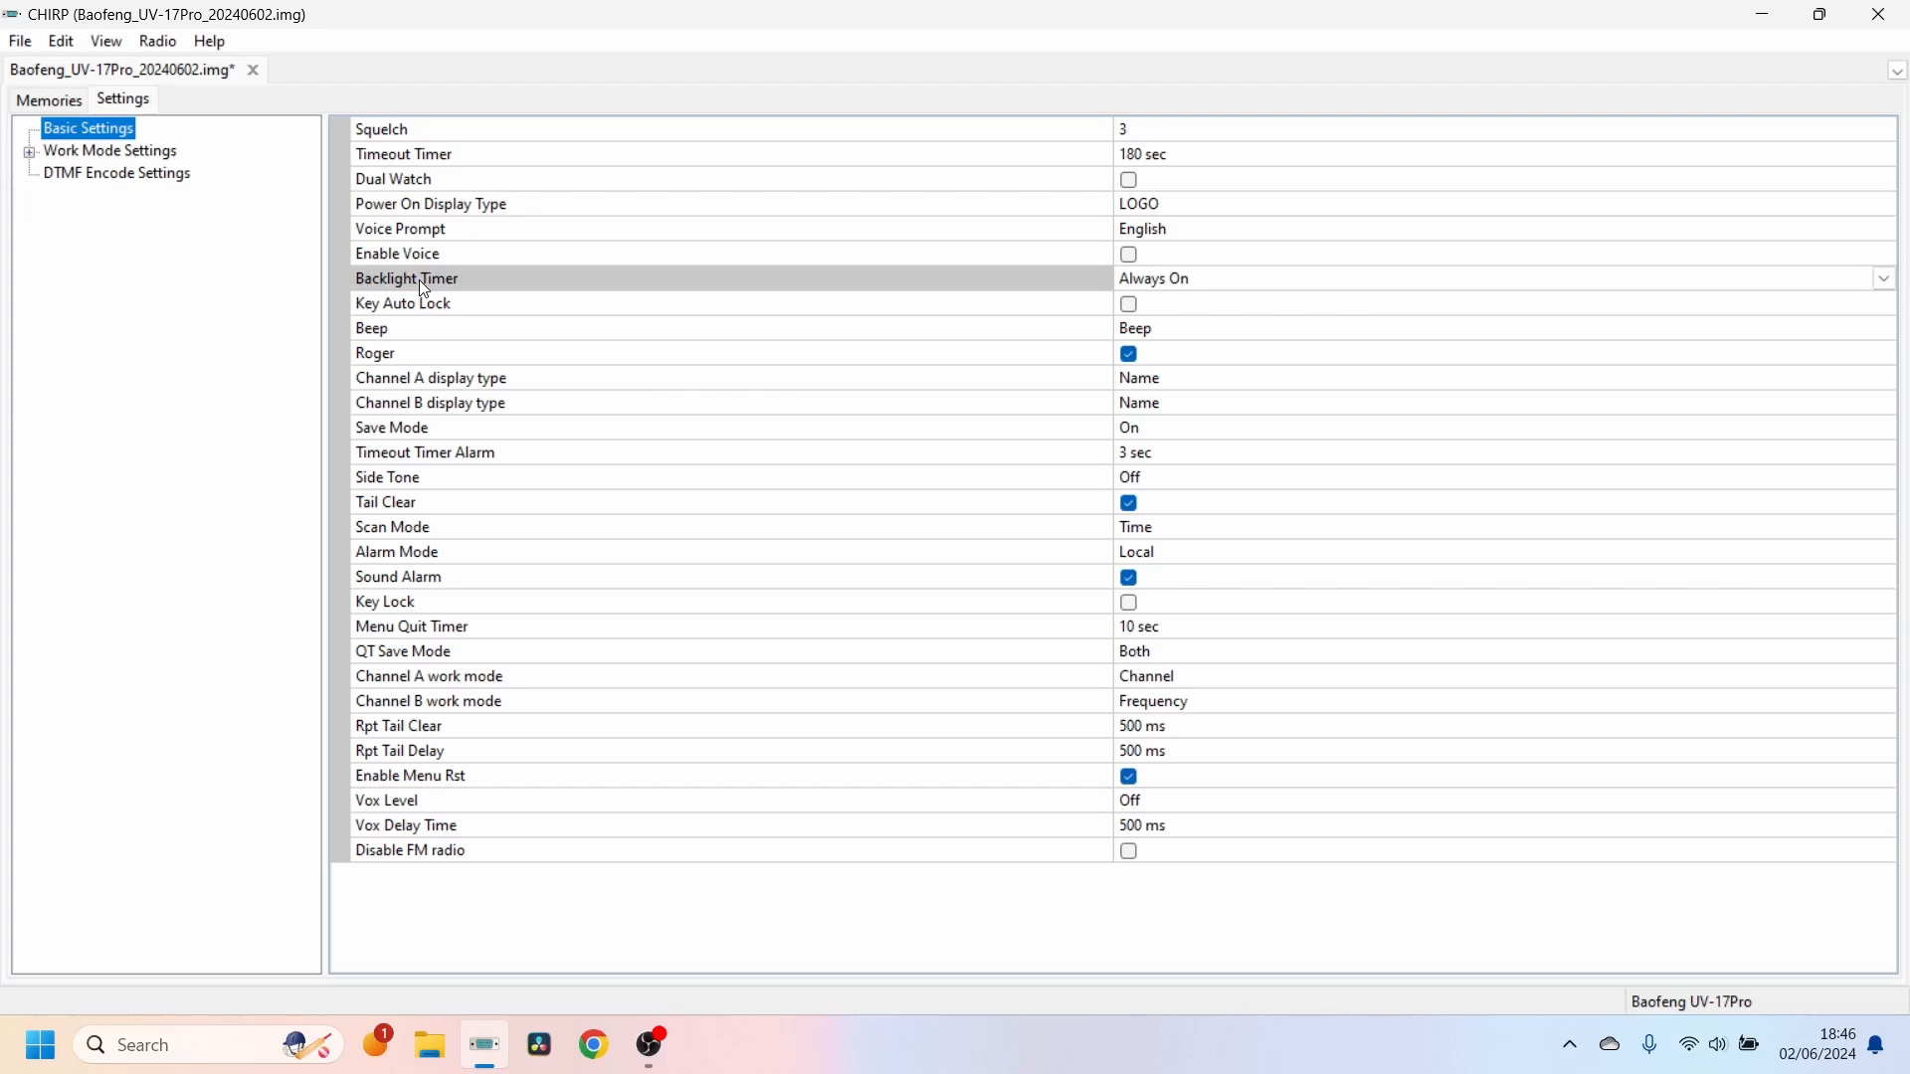
pyautogui.moveTo(1269, 285)
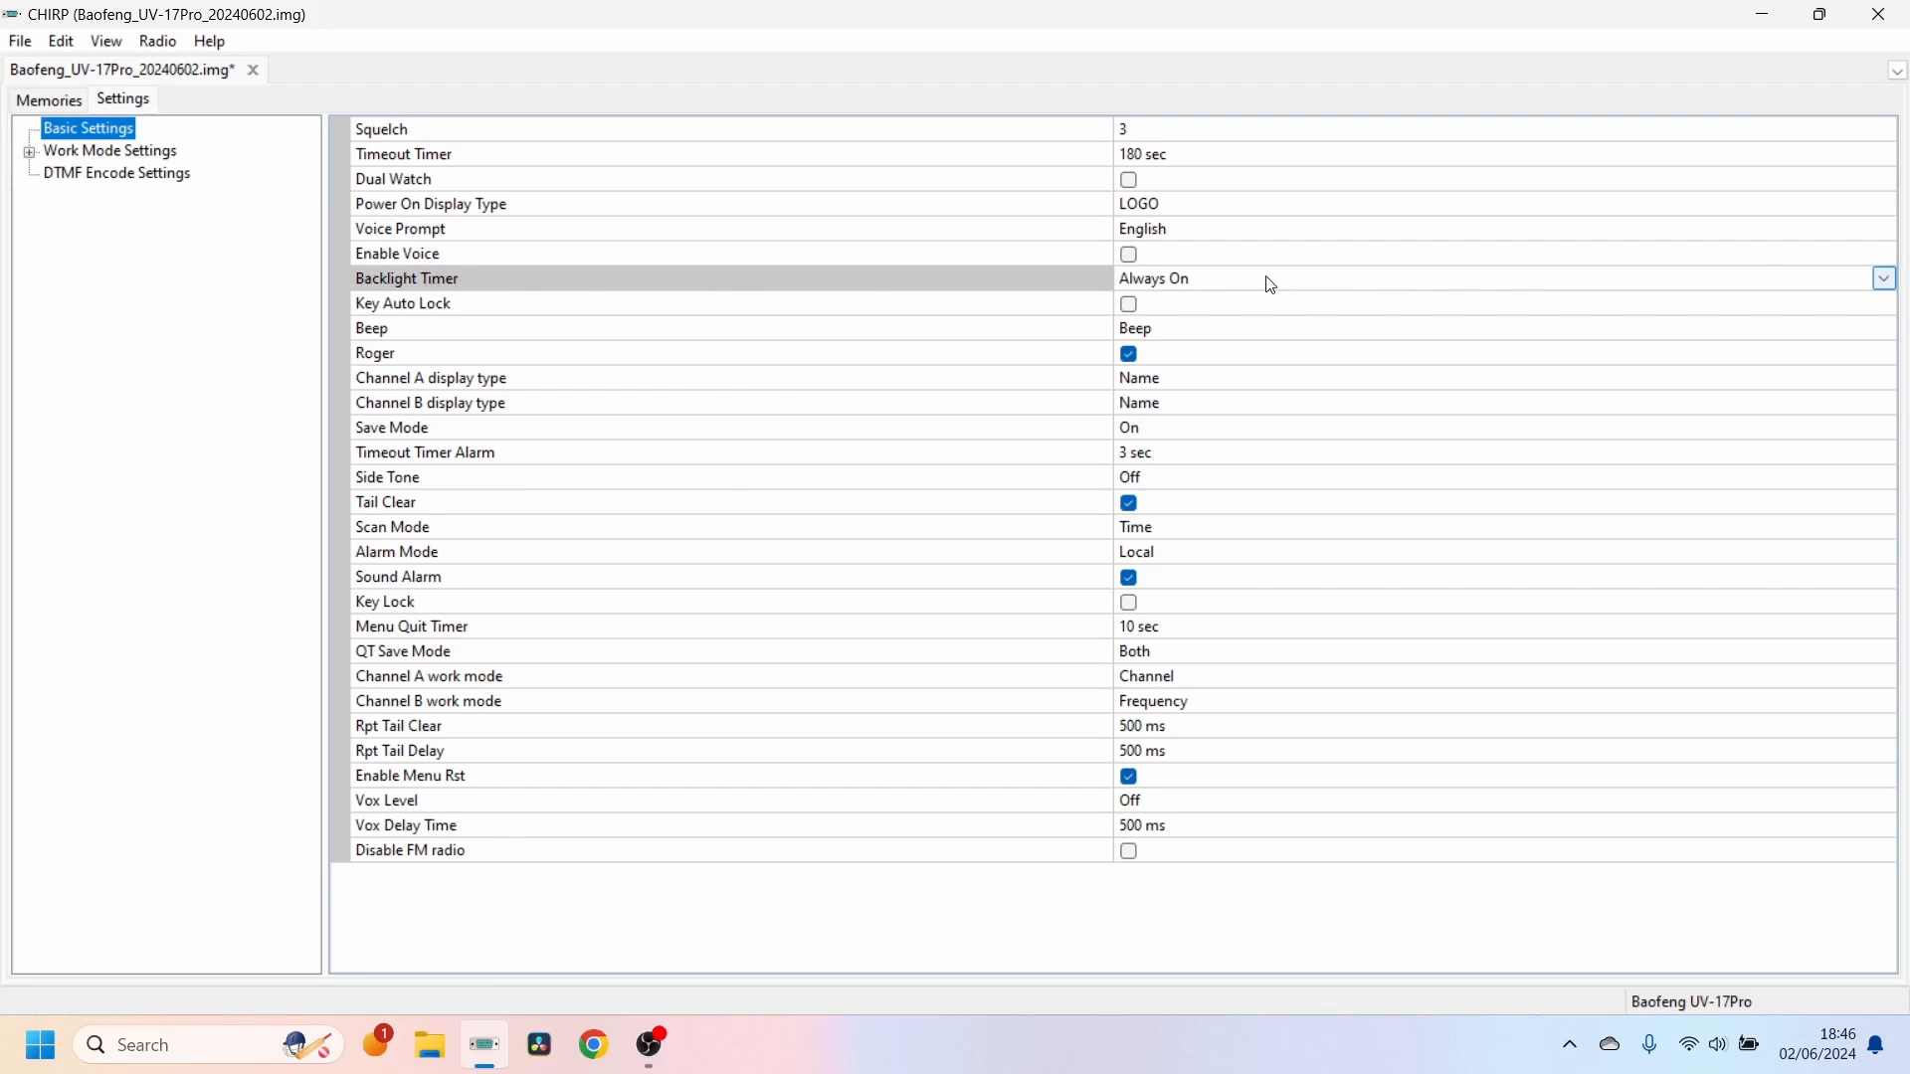
pyautogui.click(1882, 277)
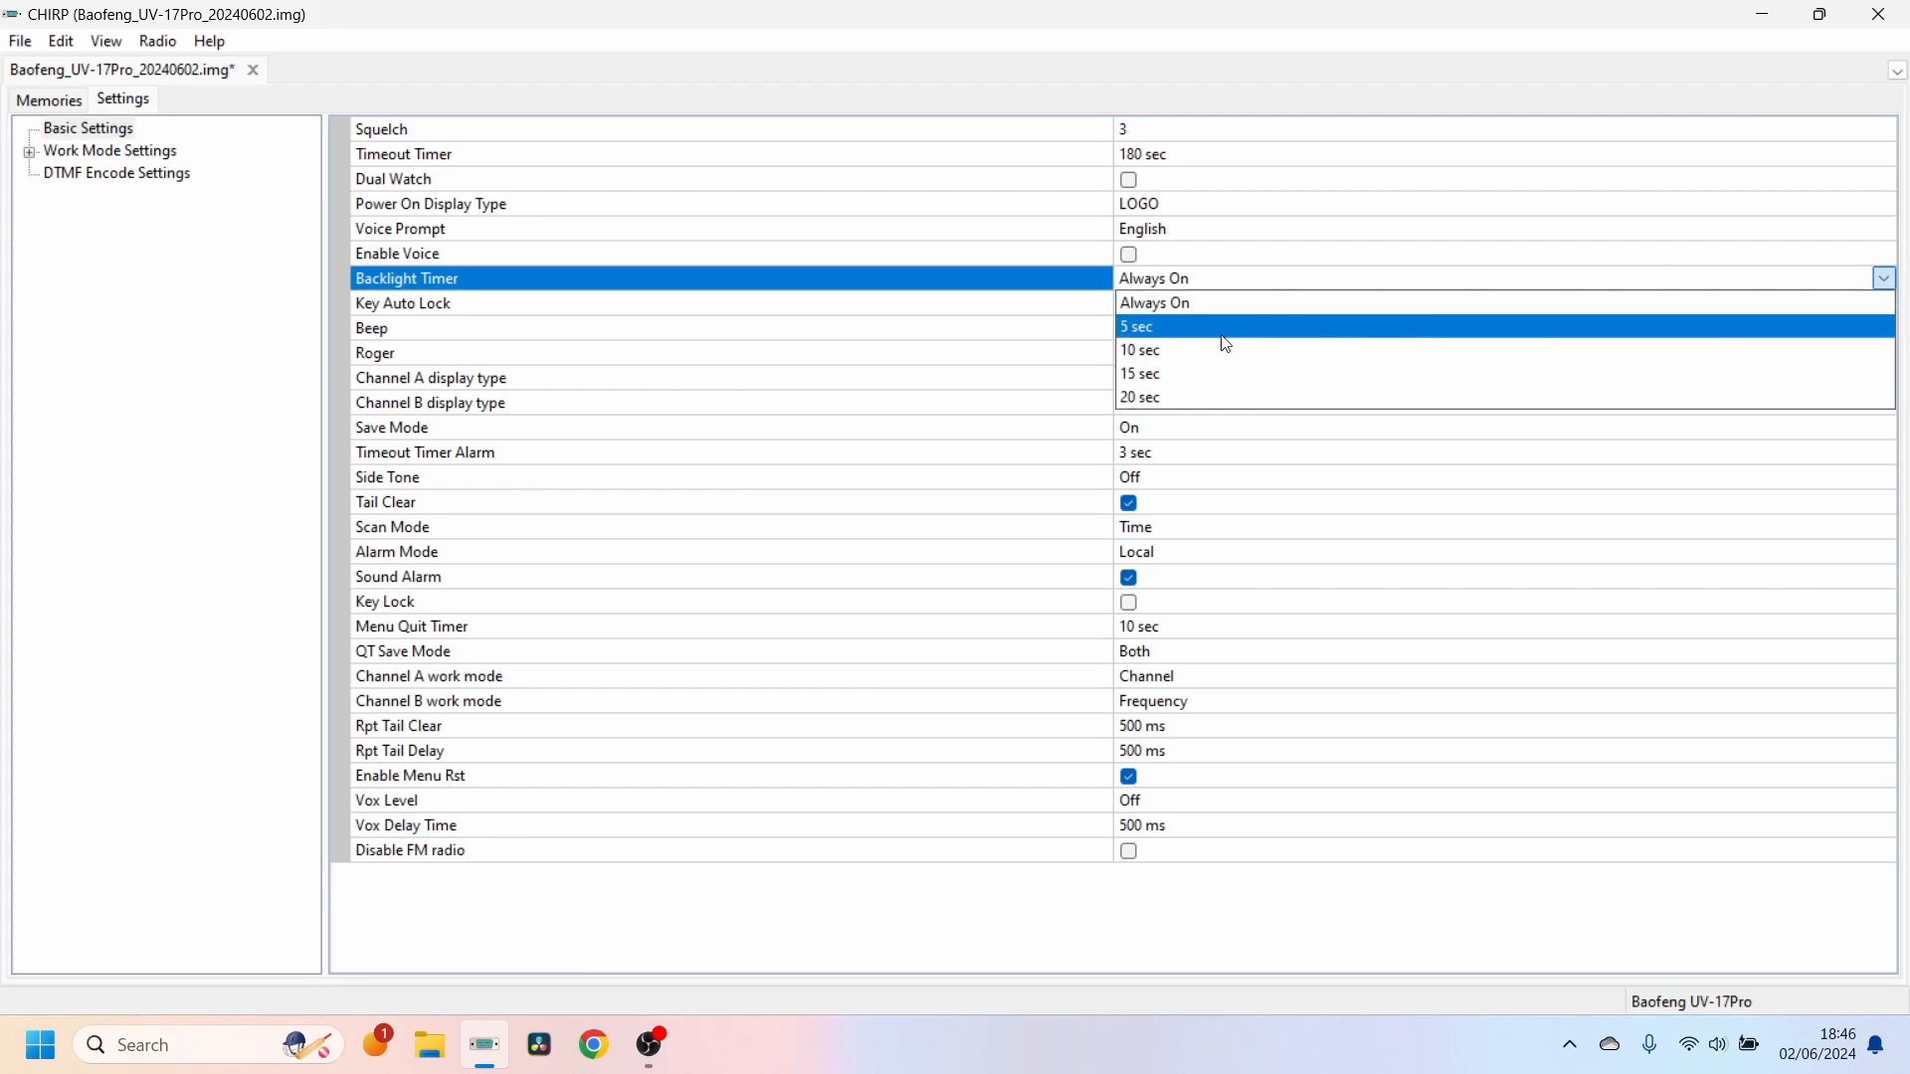
pyautogui.moveTo(1161, 314)
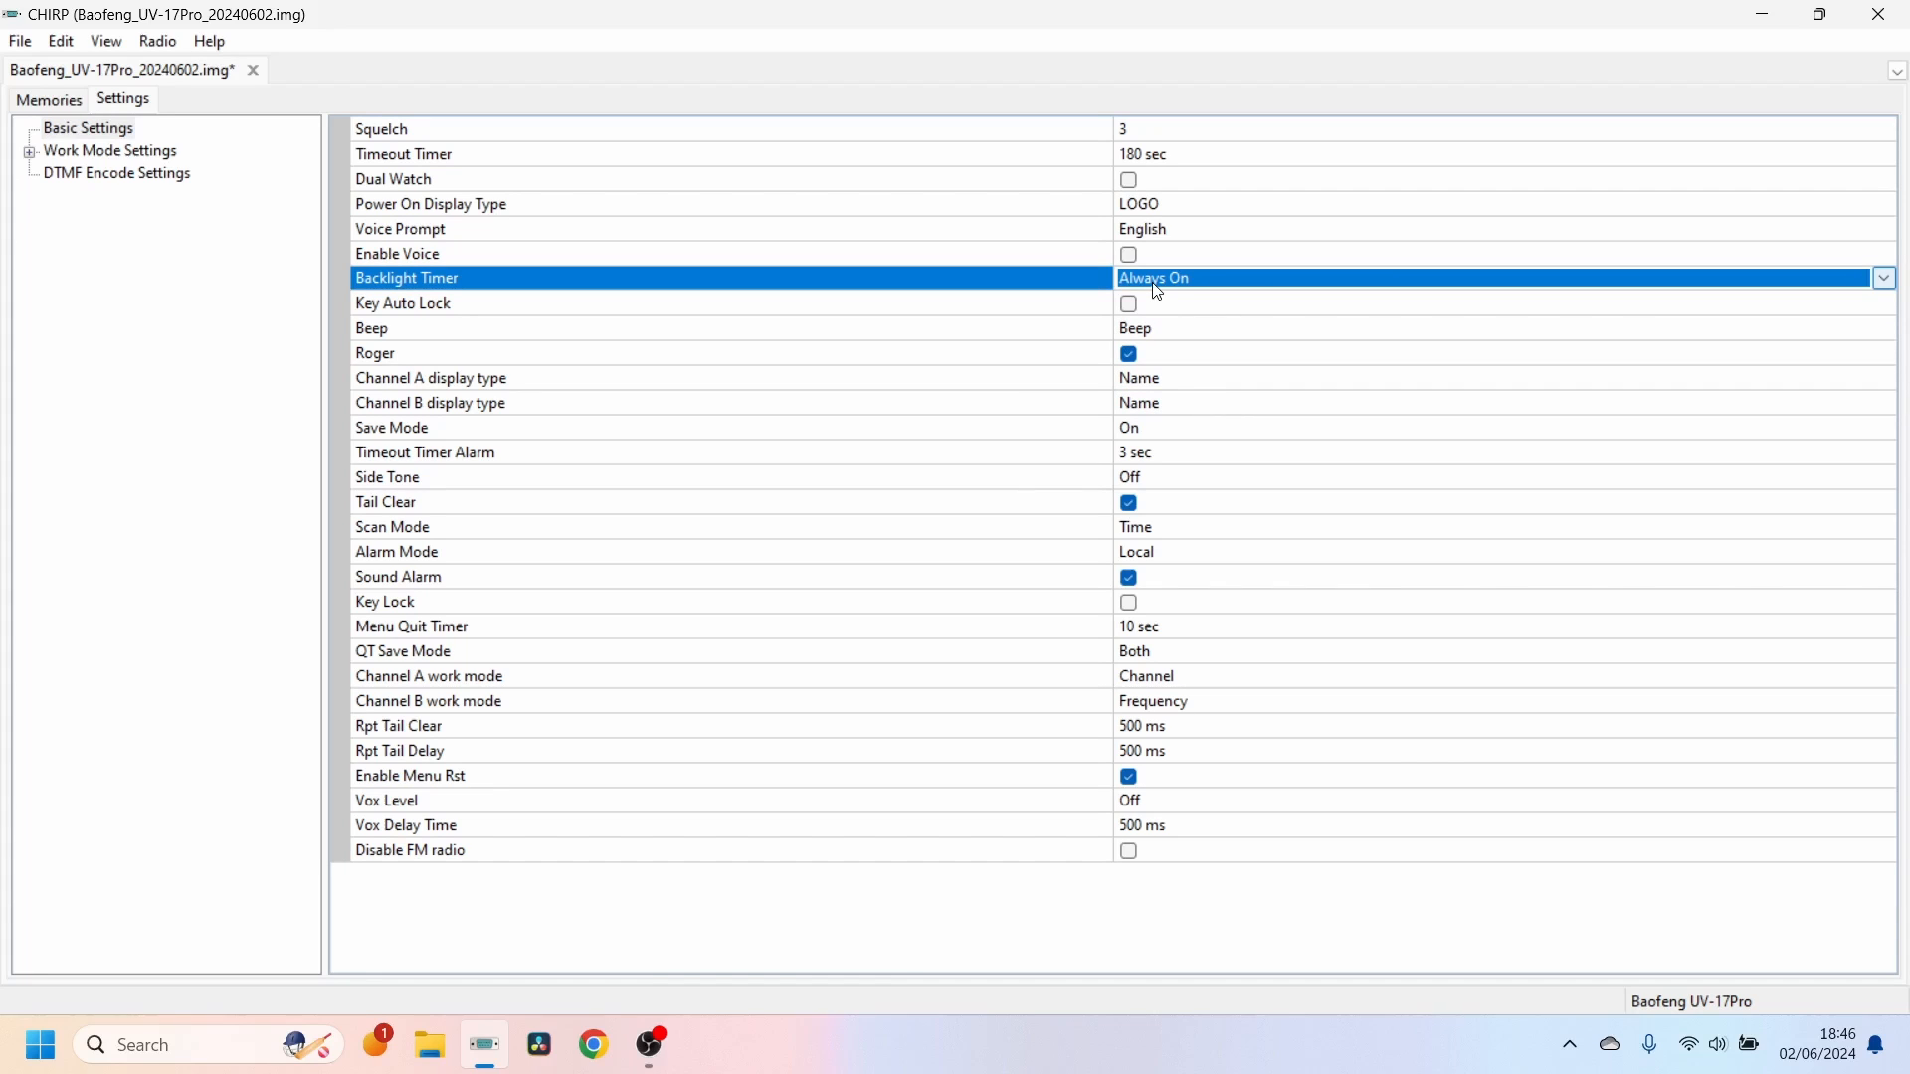
pyautogui.moveTo(571, 296)
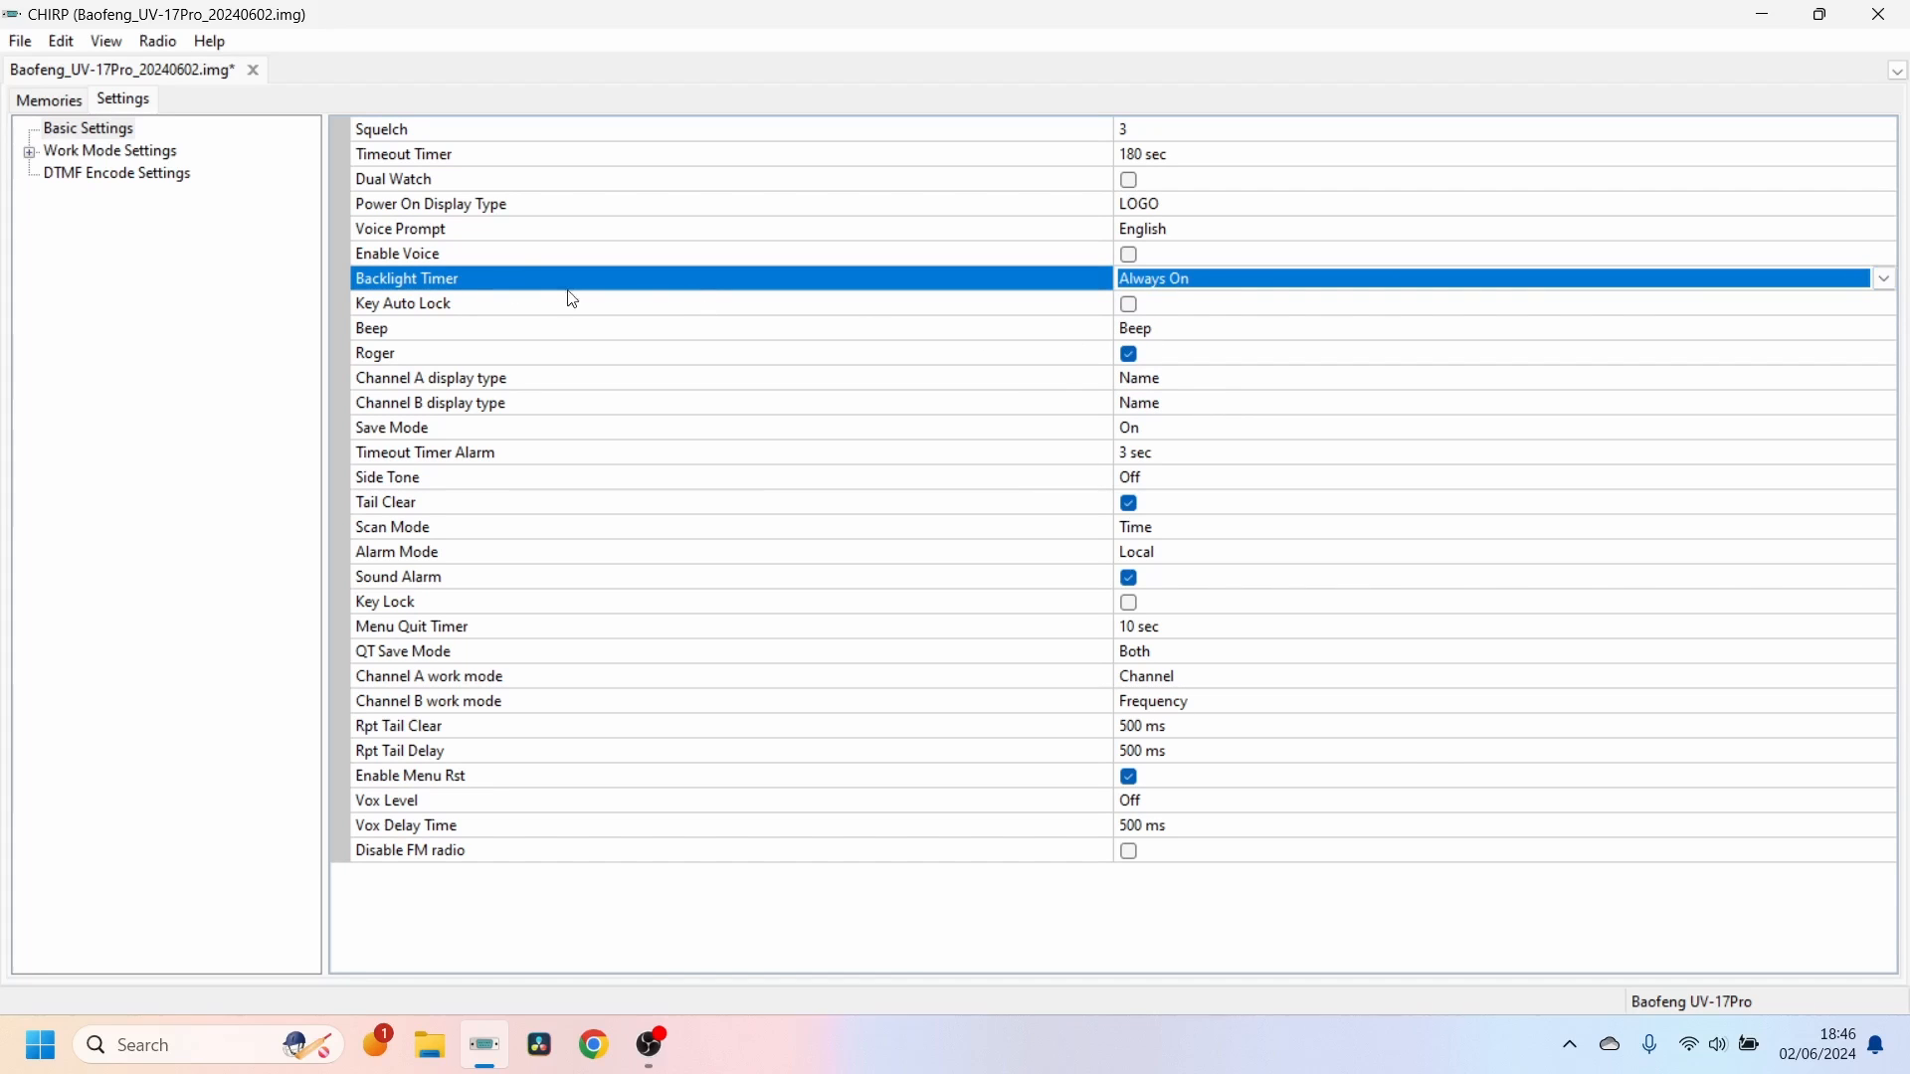
pyautogui.click(469, 378)
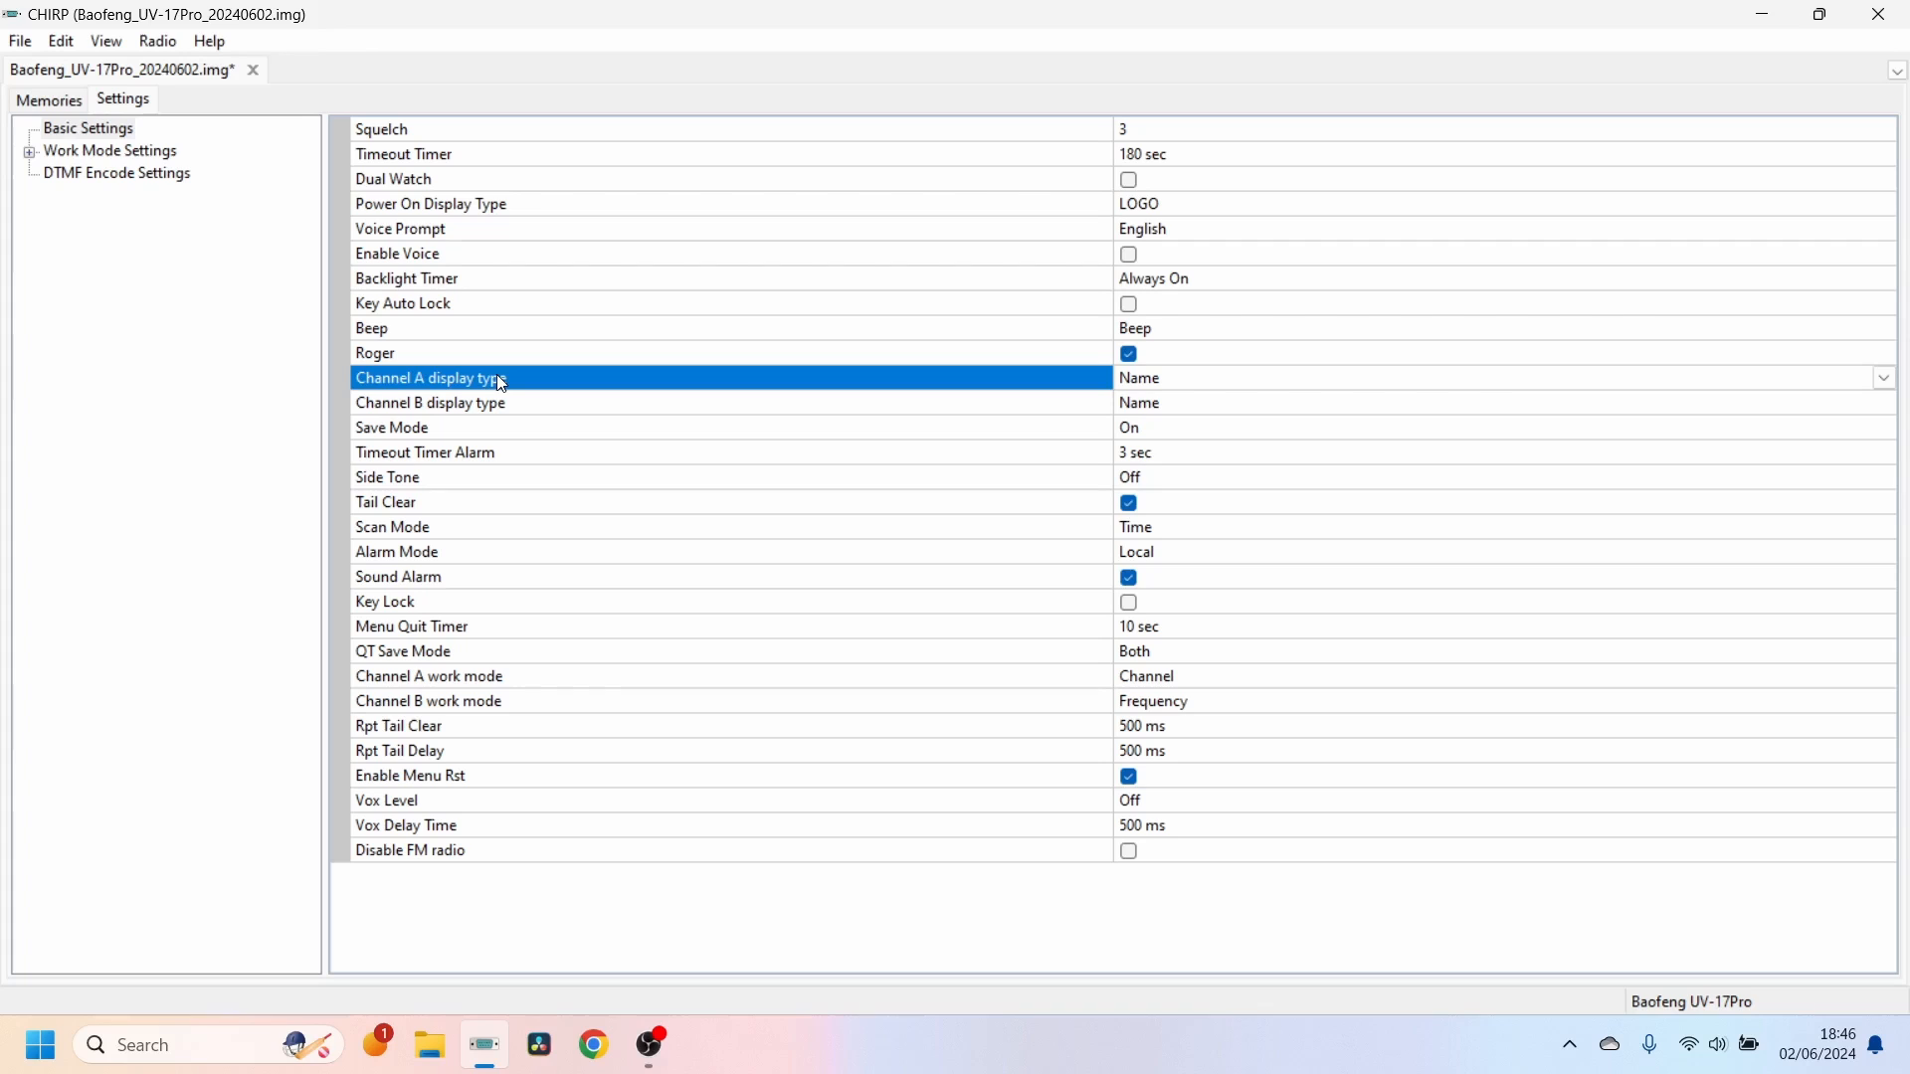
pyautogui.moveTo(1540, 461)
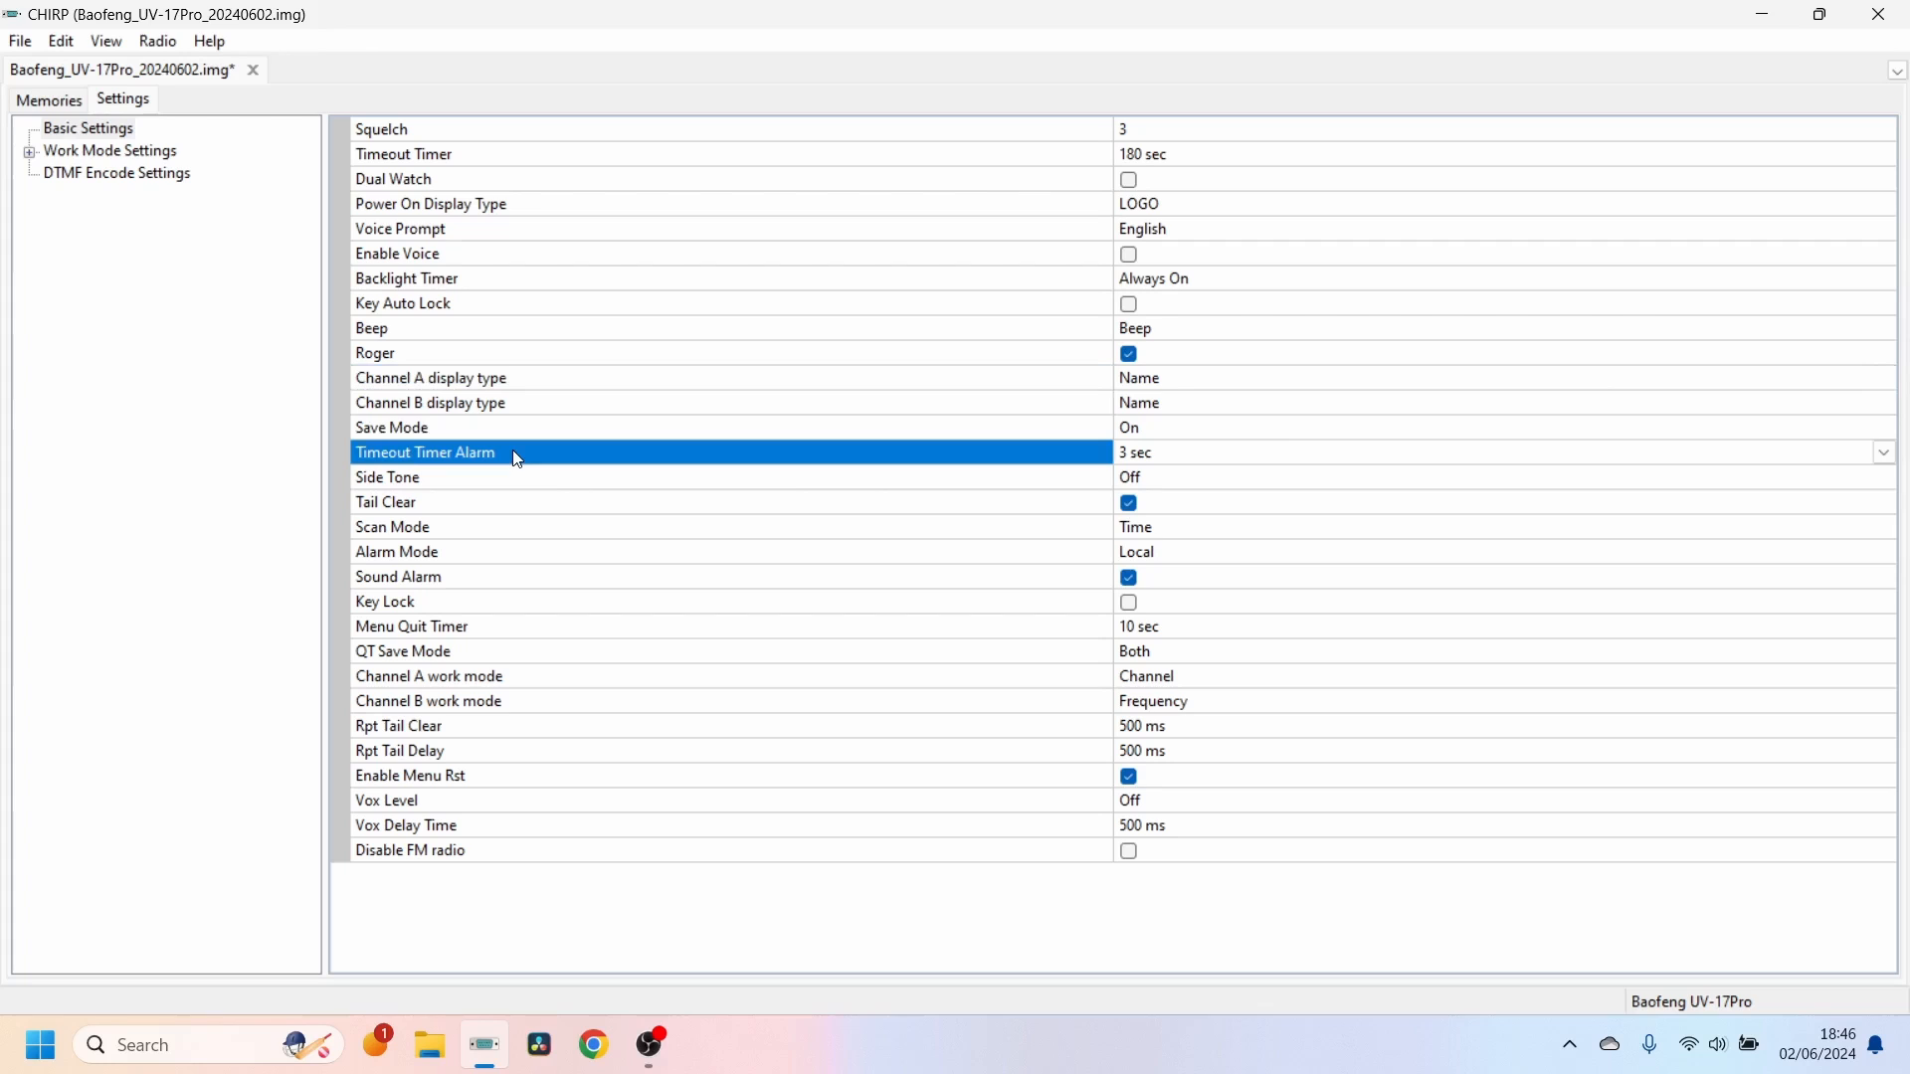
pyautogui.click(493, 477)
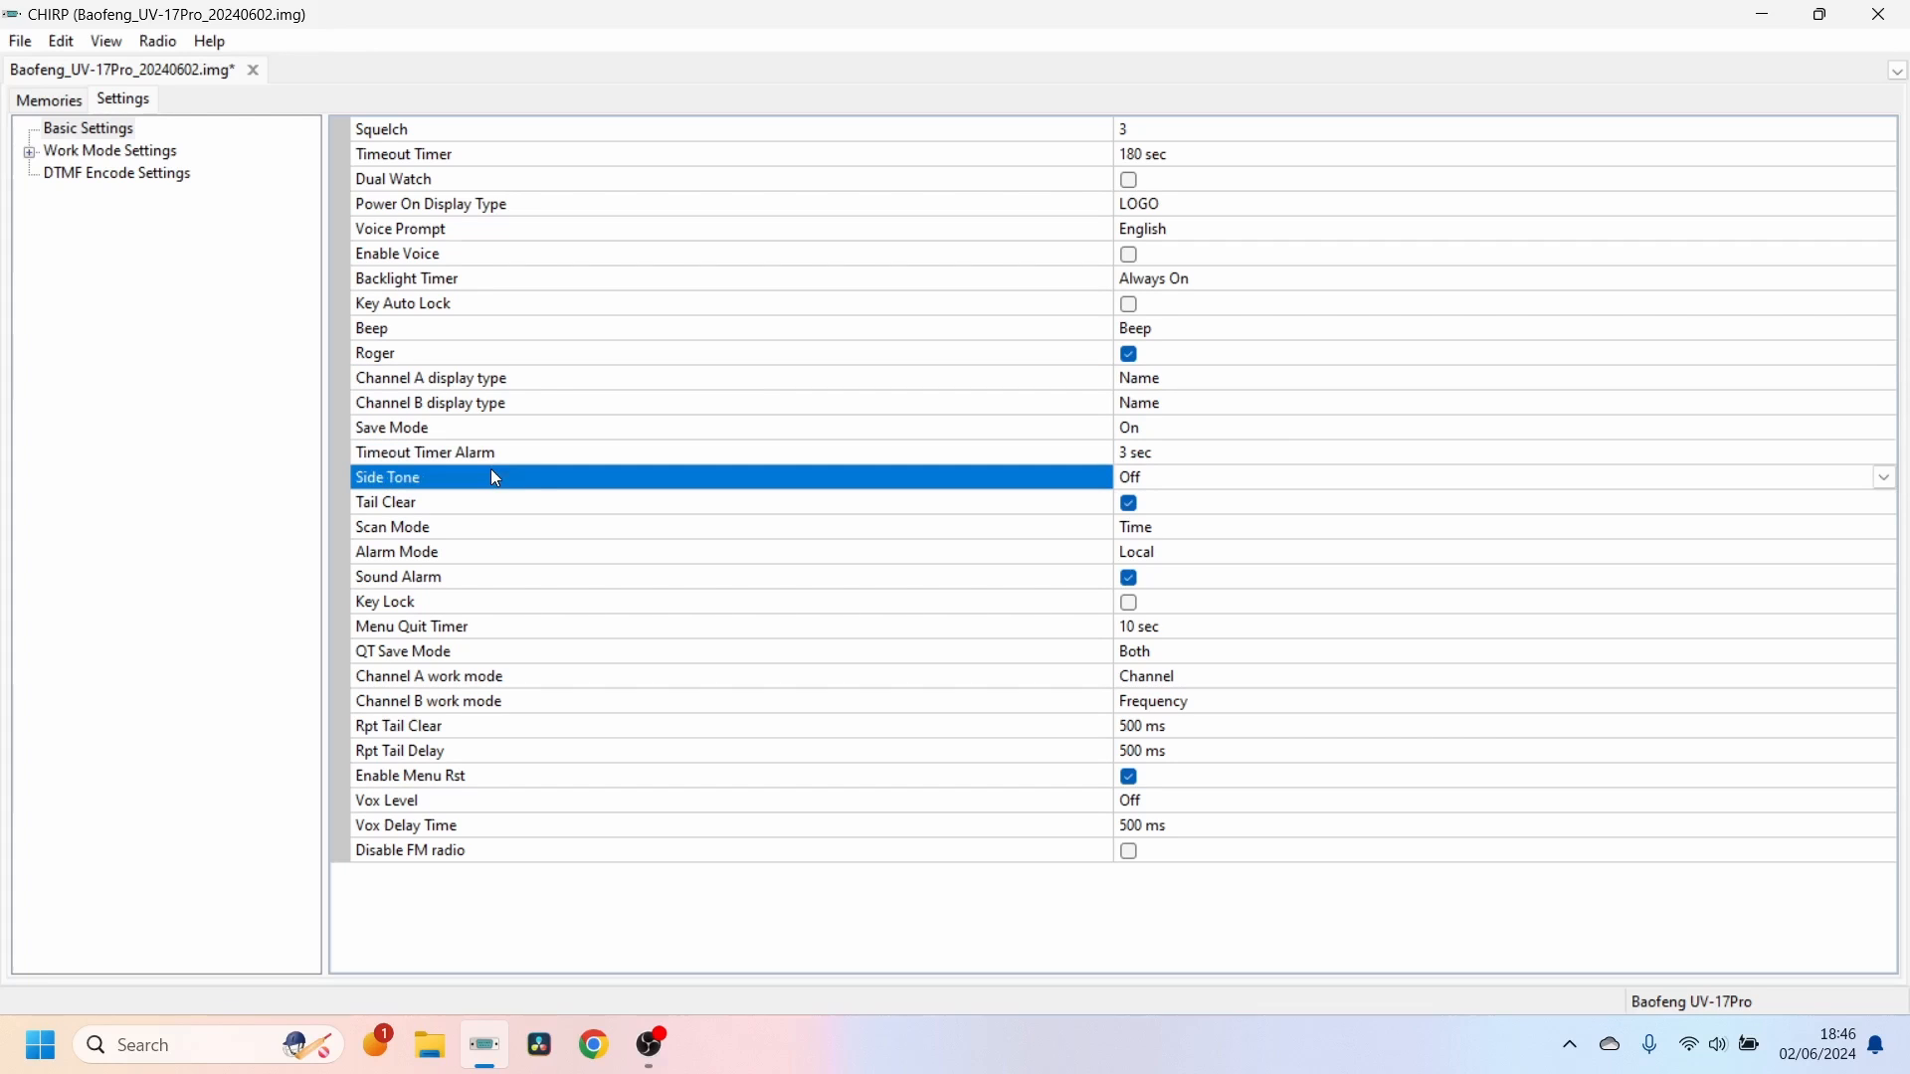
pyautogui.moveTo(949, 640)
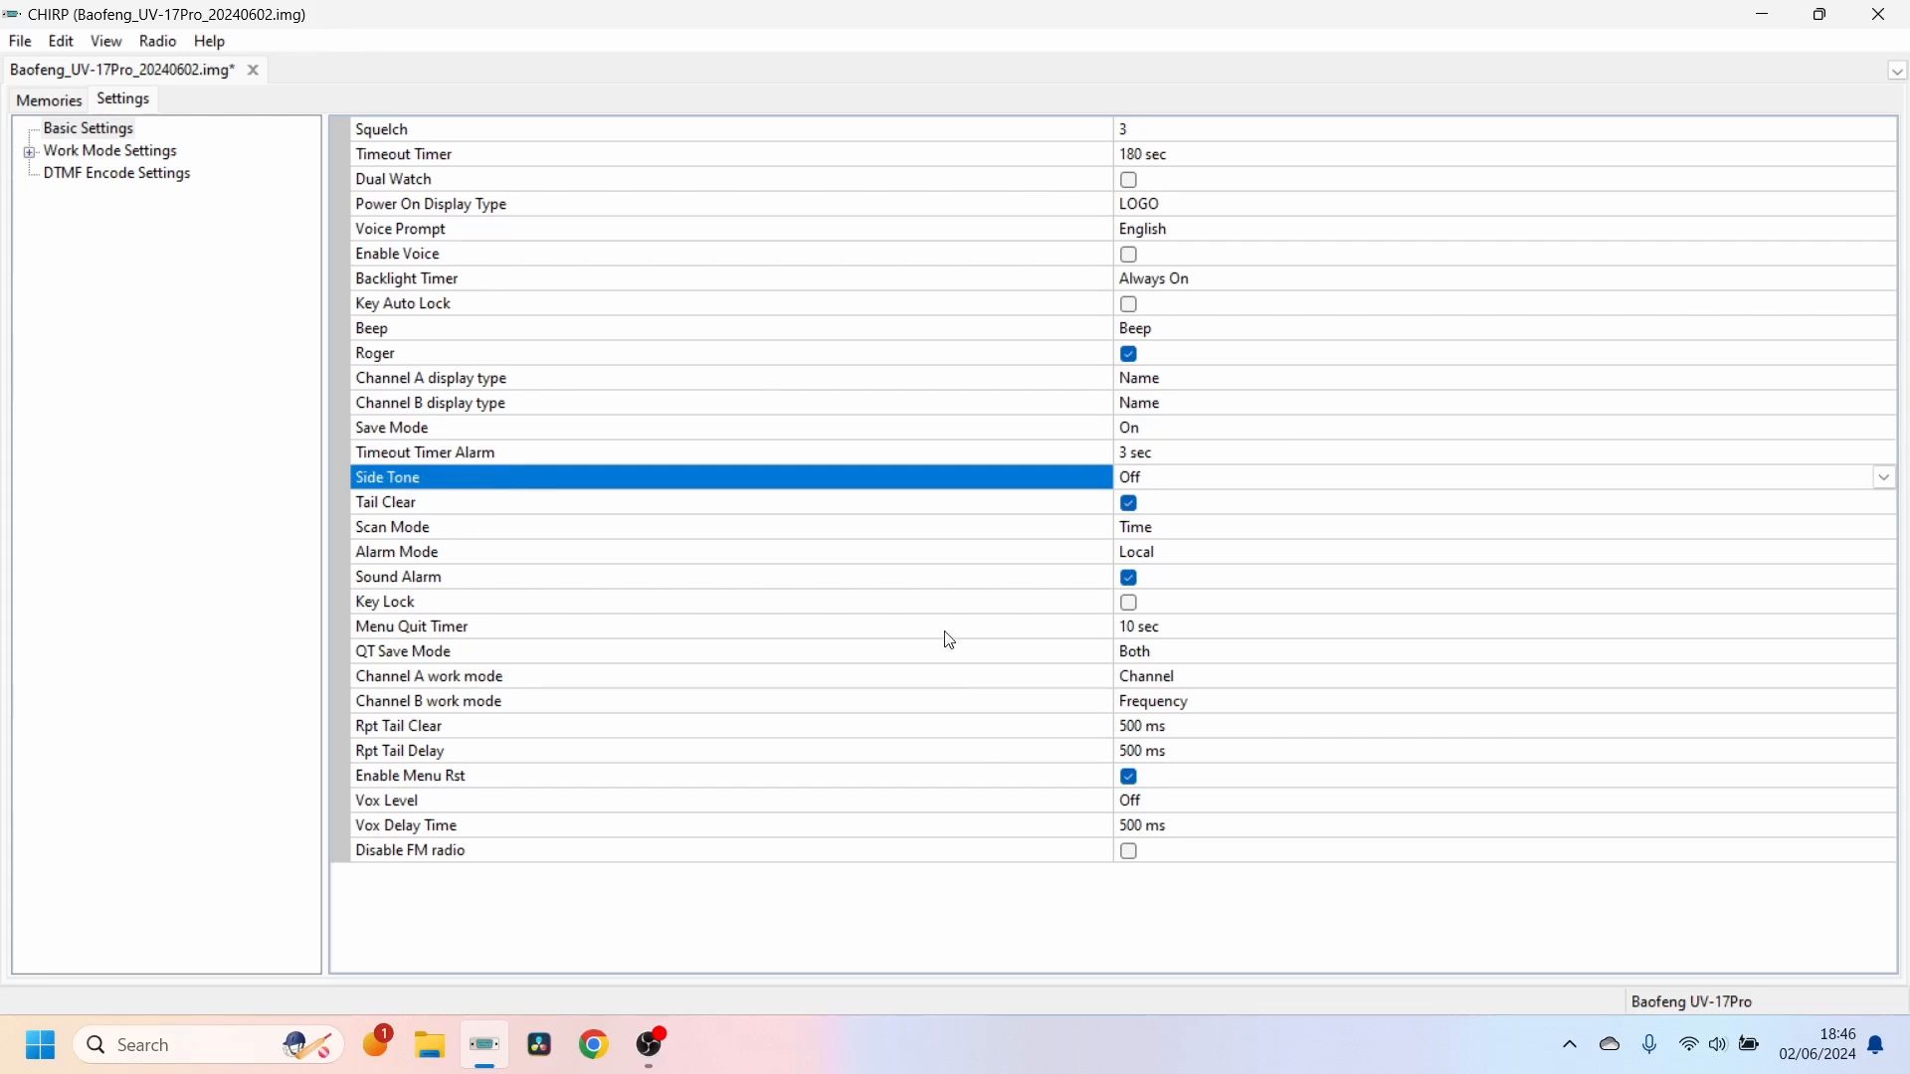
pyautogui.moveTo(461, 760)
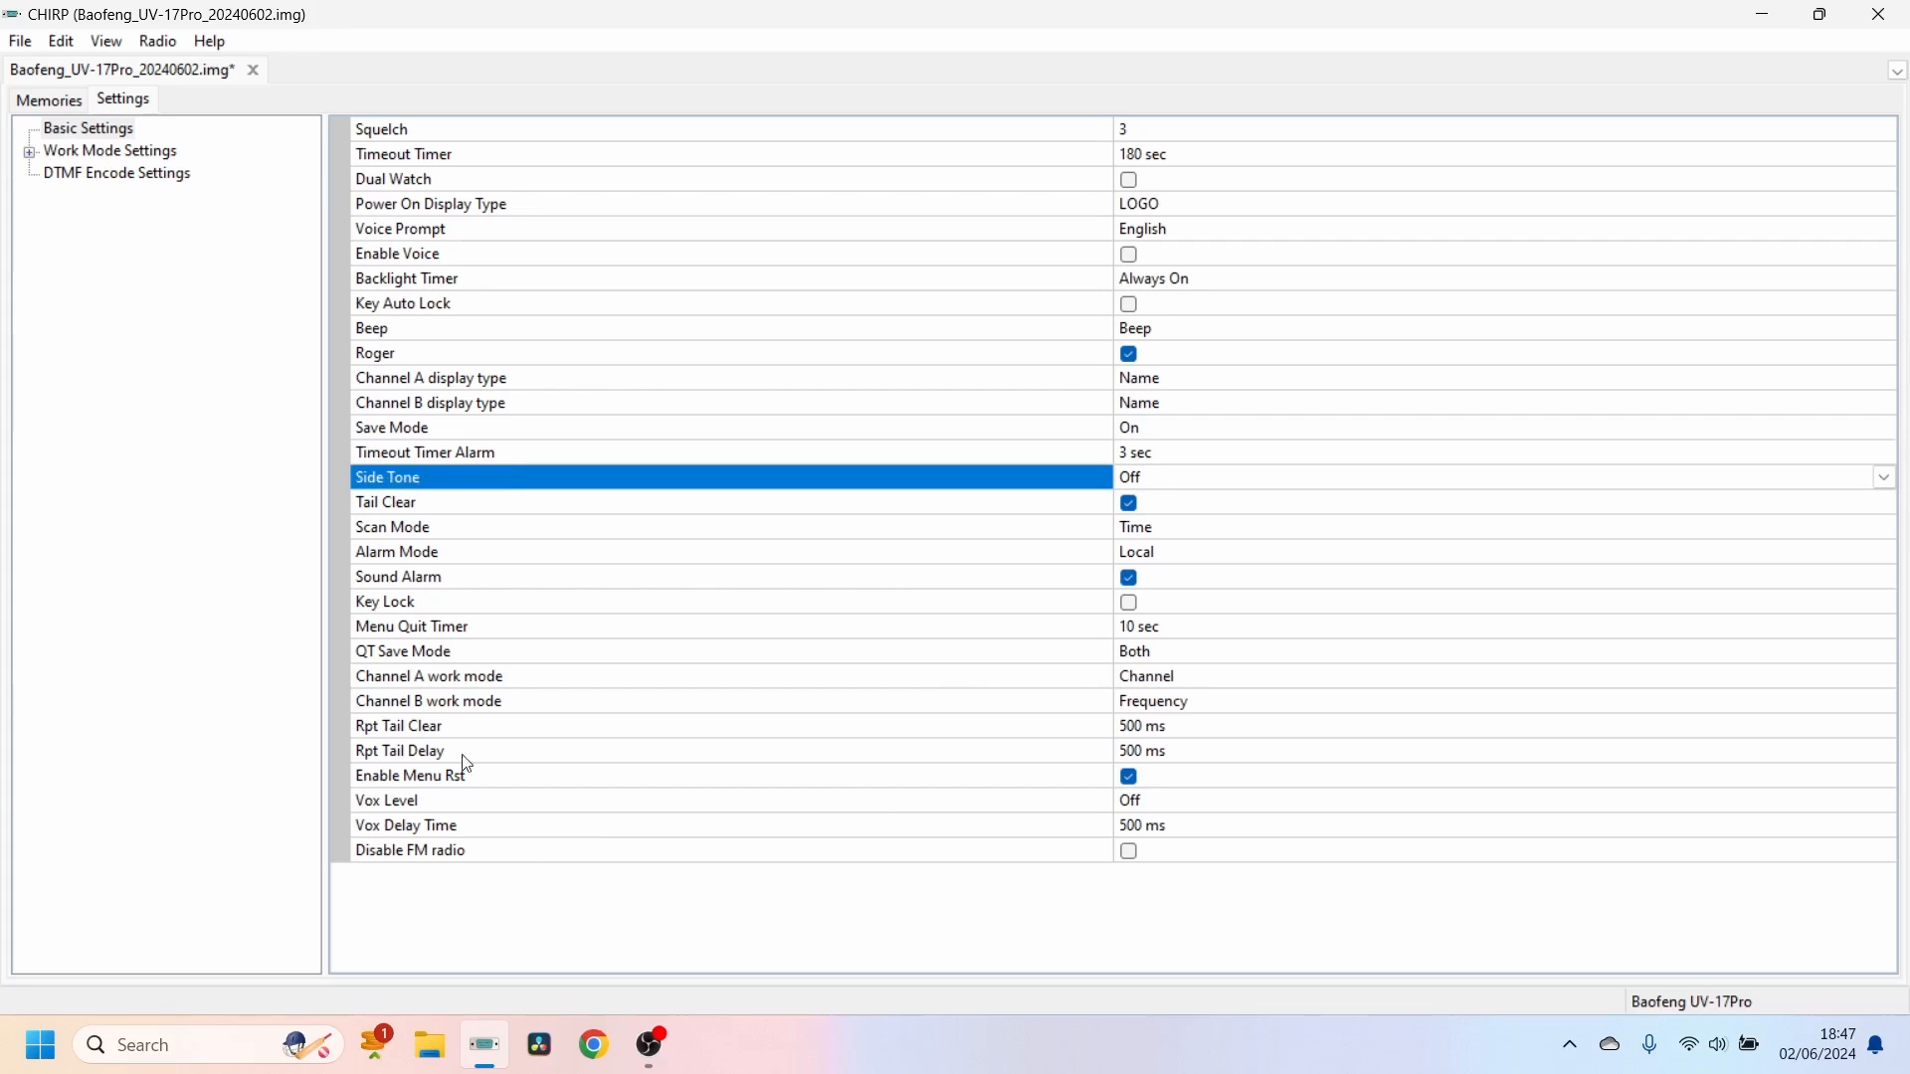
pyautogui.moveTo(396, 305)
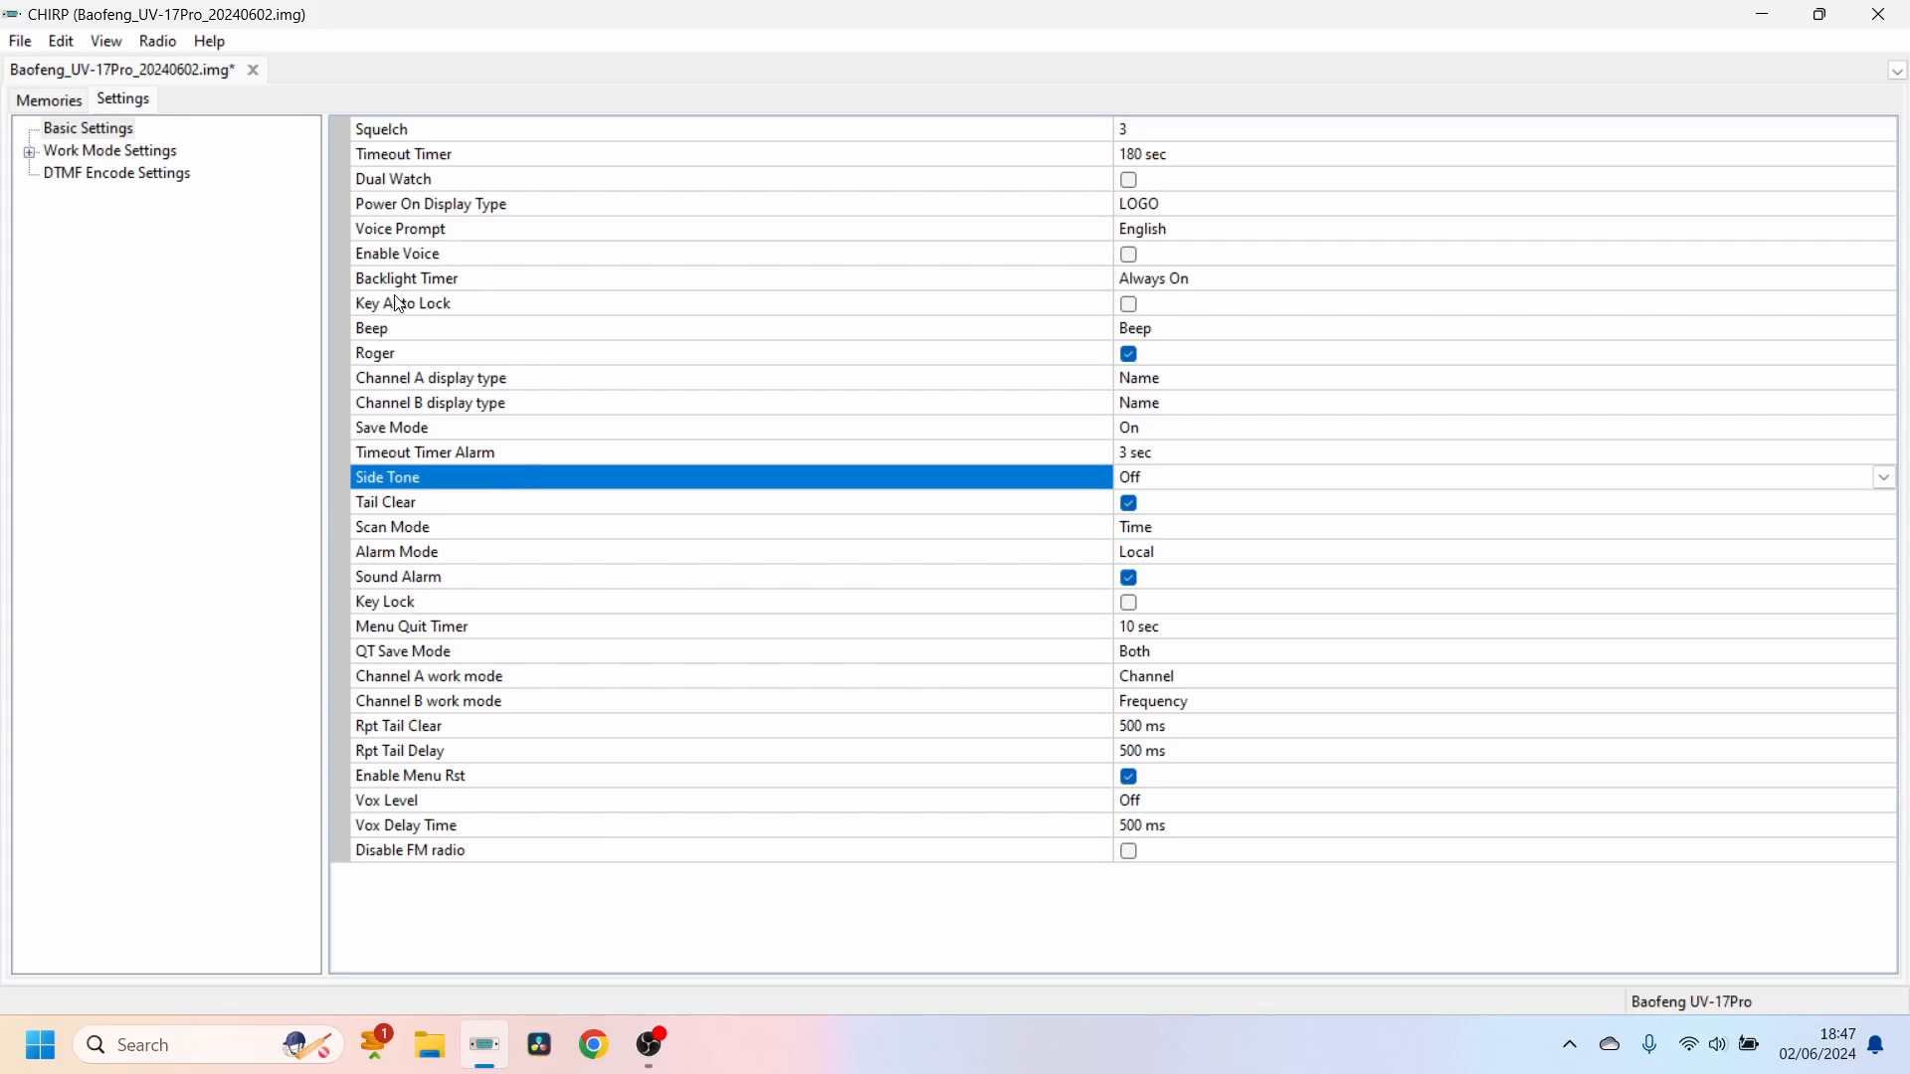
pyautogui.click(434, 278)
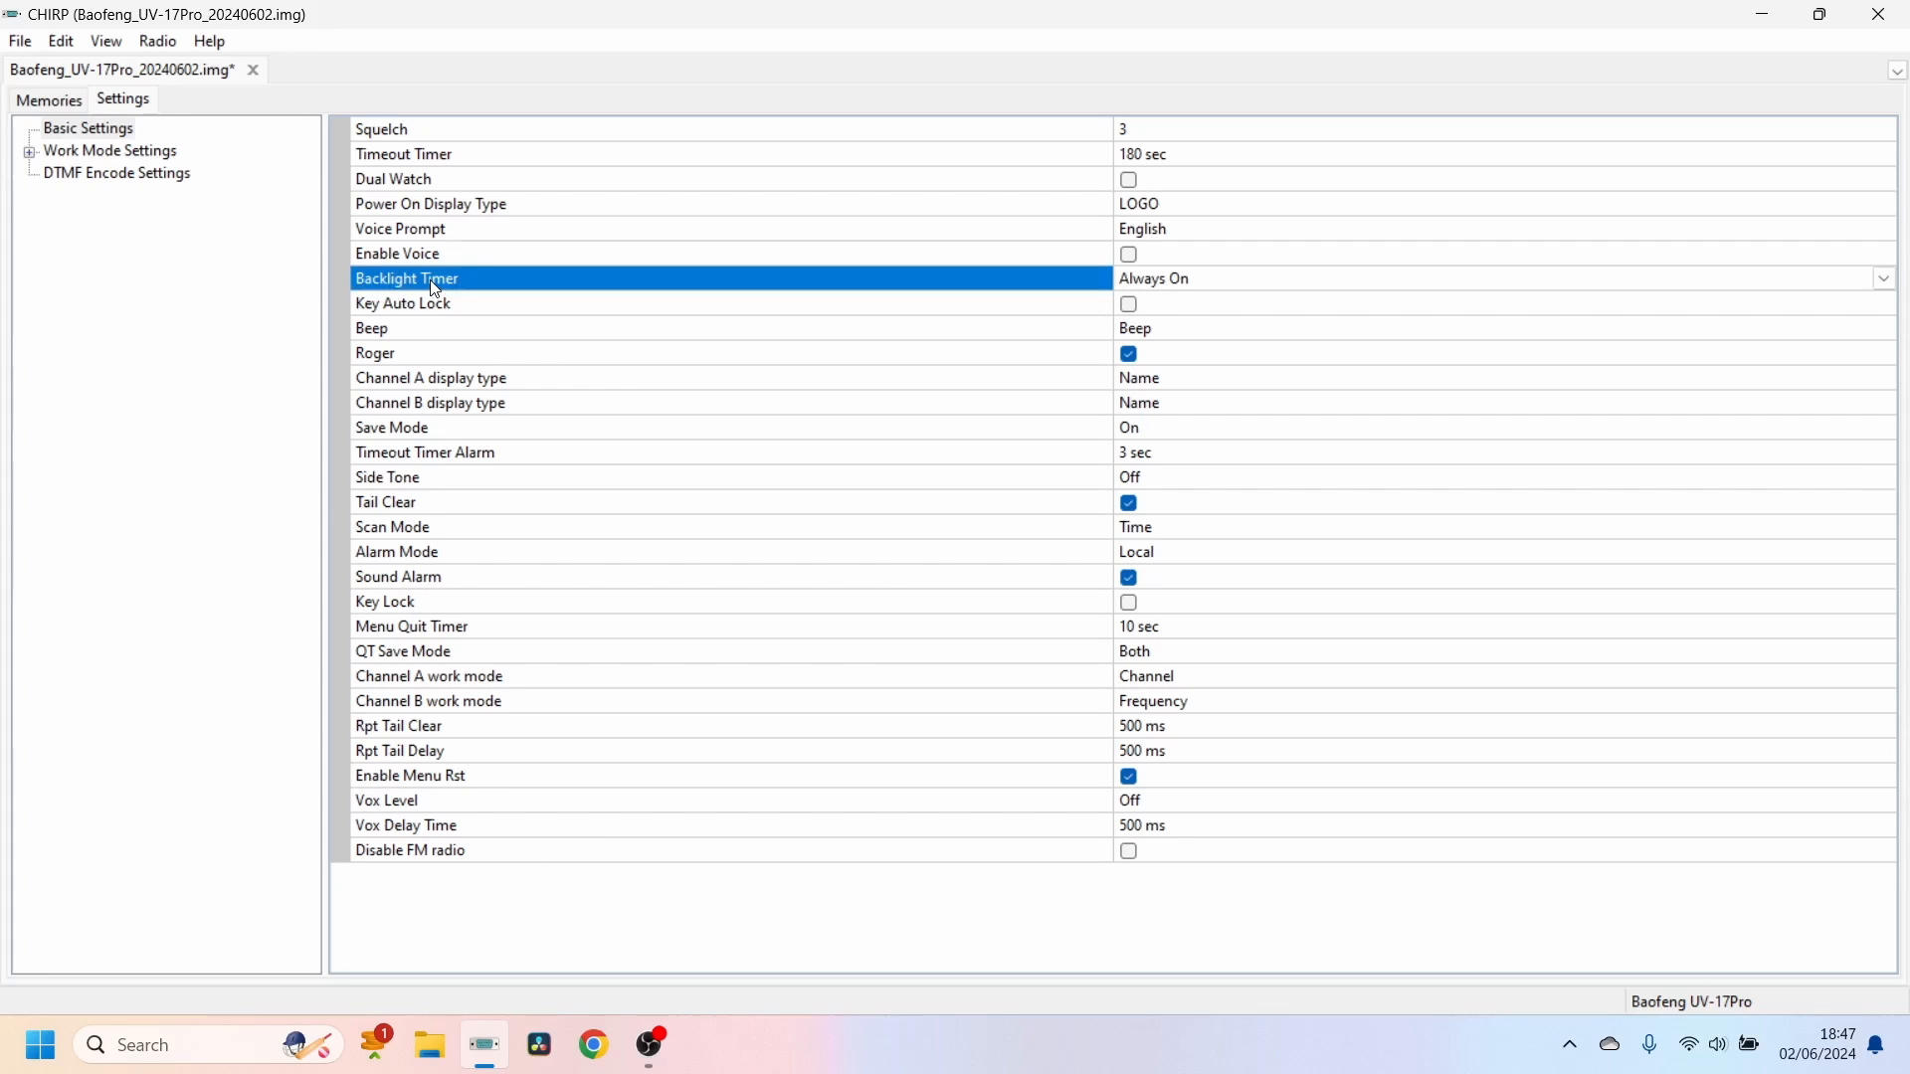
pyautogui.moveTo(71, 134)
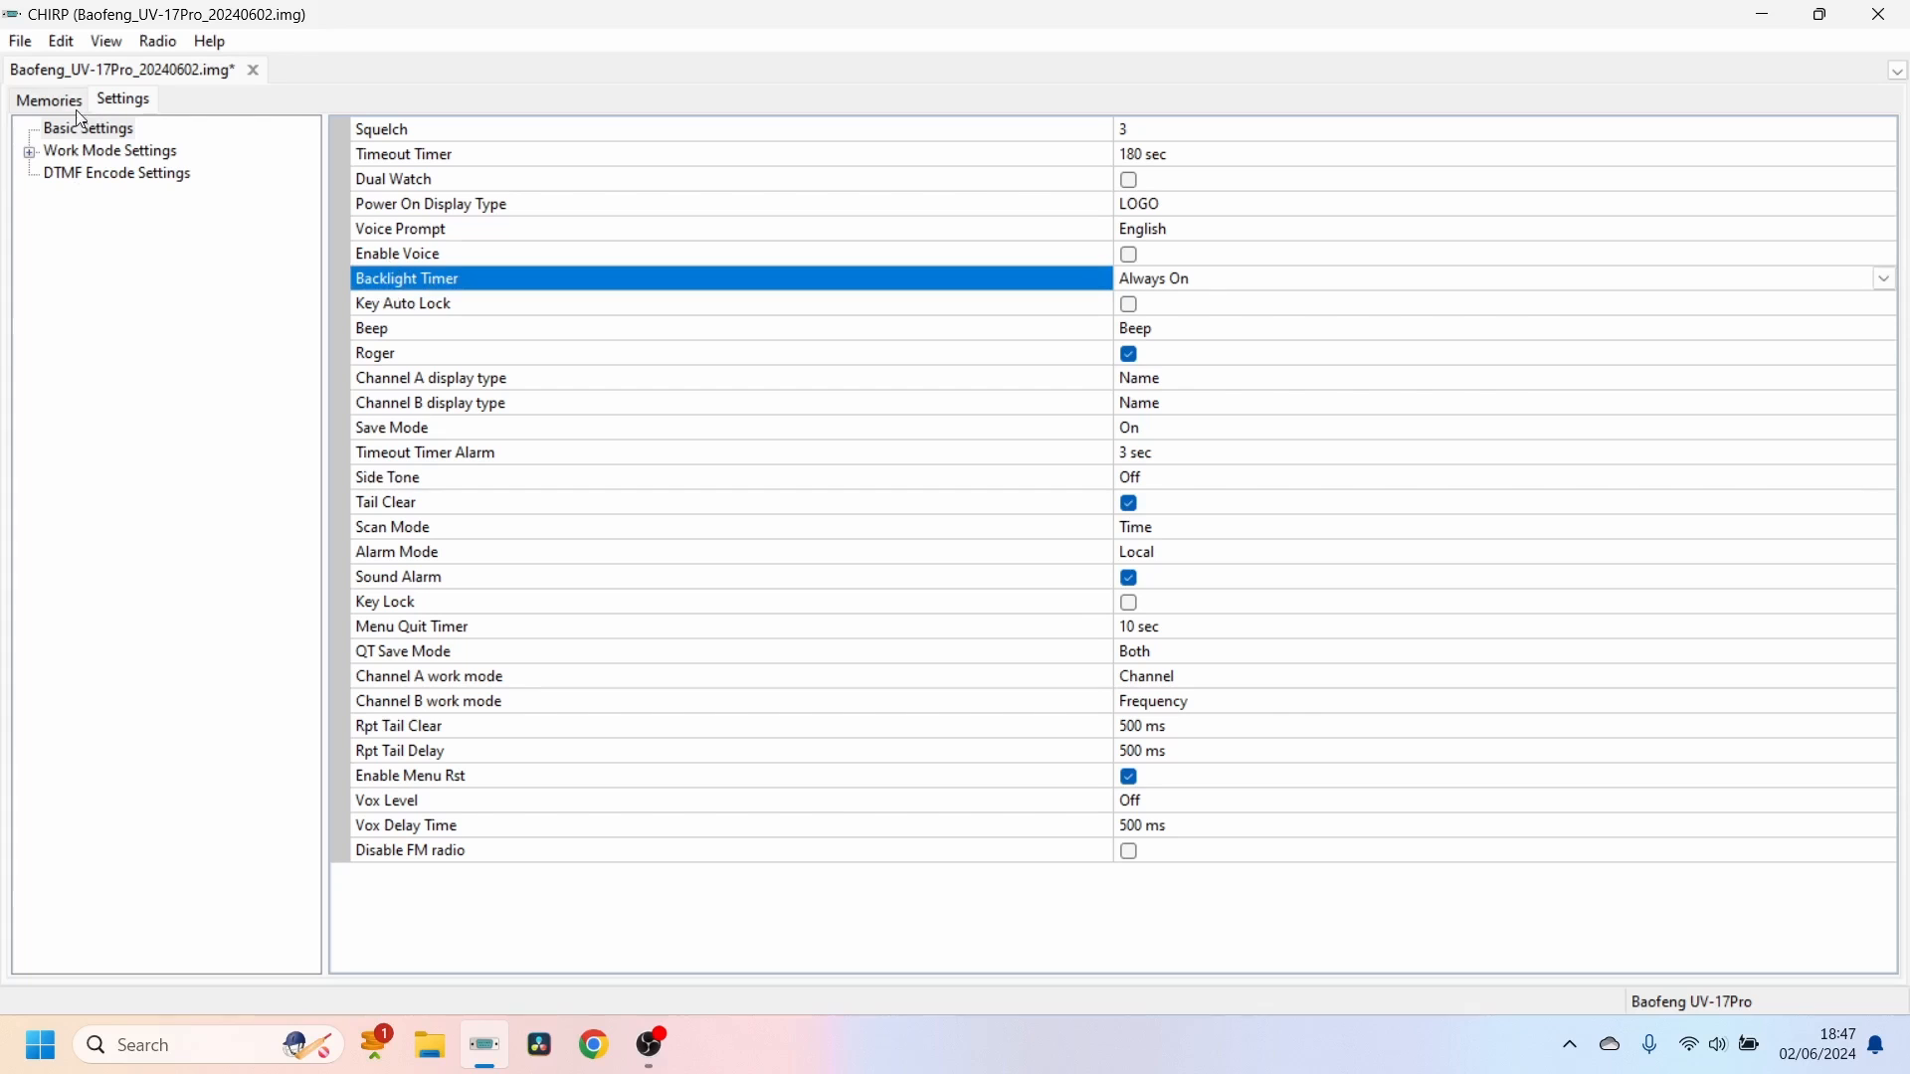
# - Upload the edited memories and settings back to the UV-17Pro and acknowledge the instructions
pyautogui.click(157, 40)
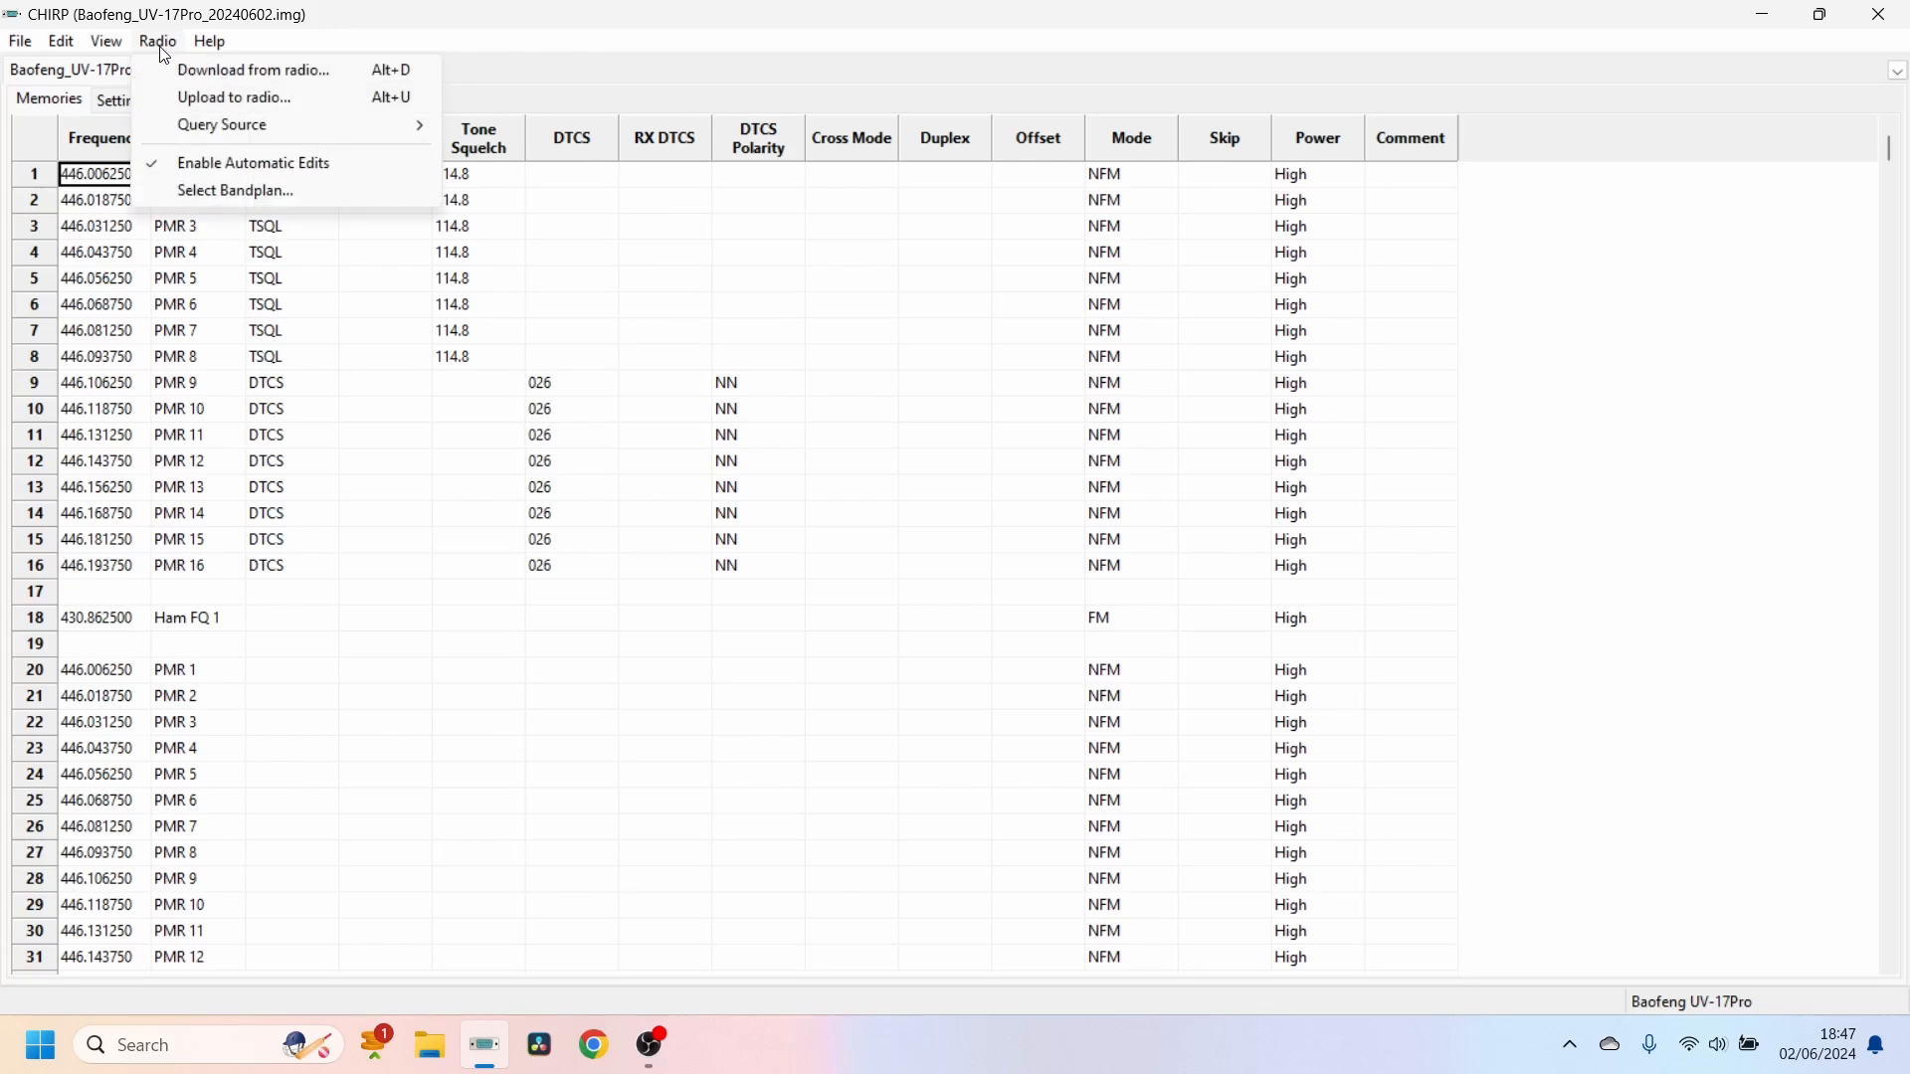
pyautogui.click(253, 70)
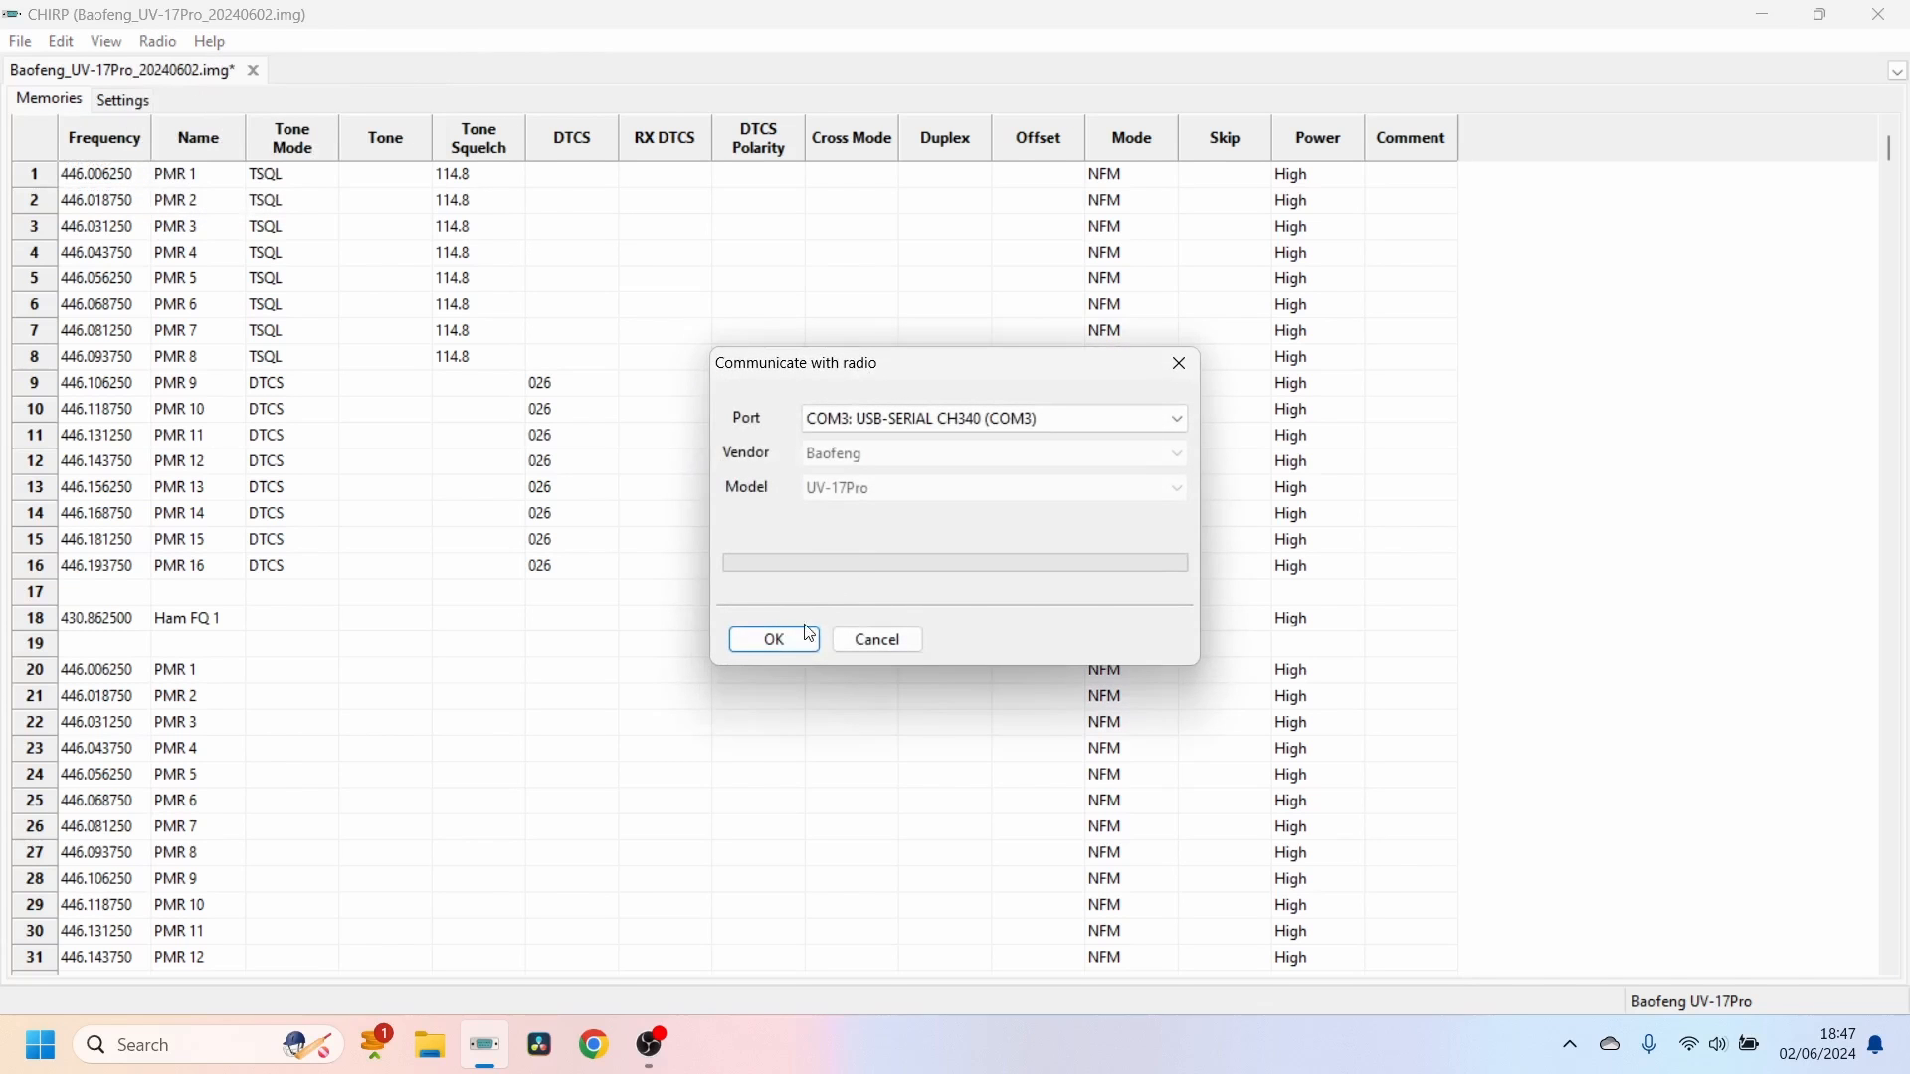
pyautogui.click(772, 640)
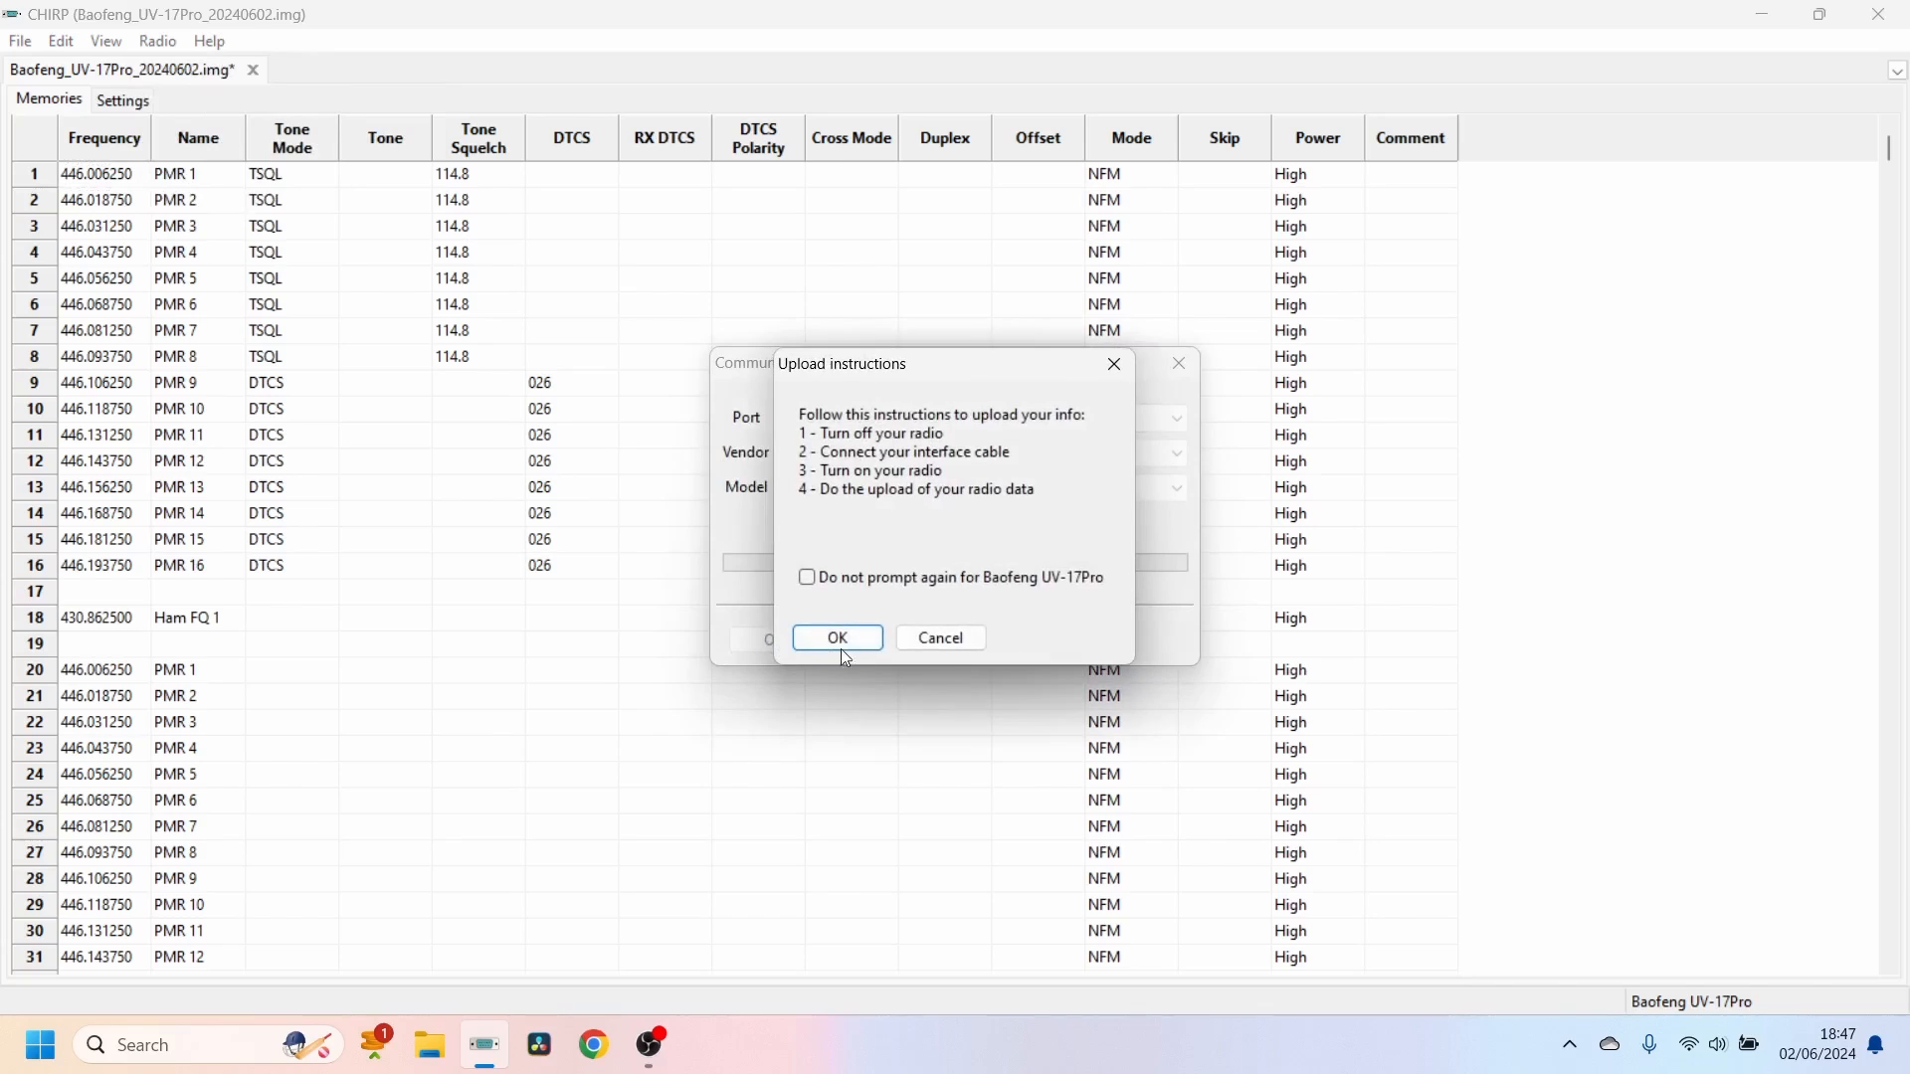
pyautogui.click(836, 637)
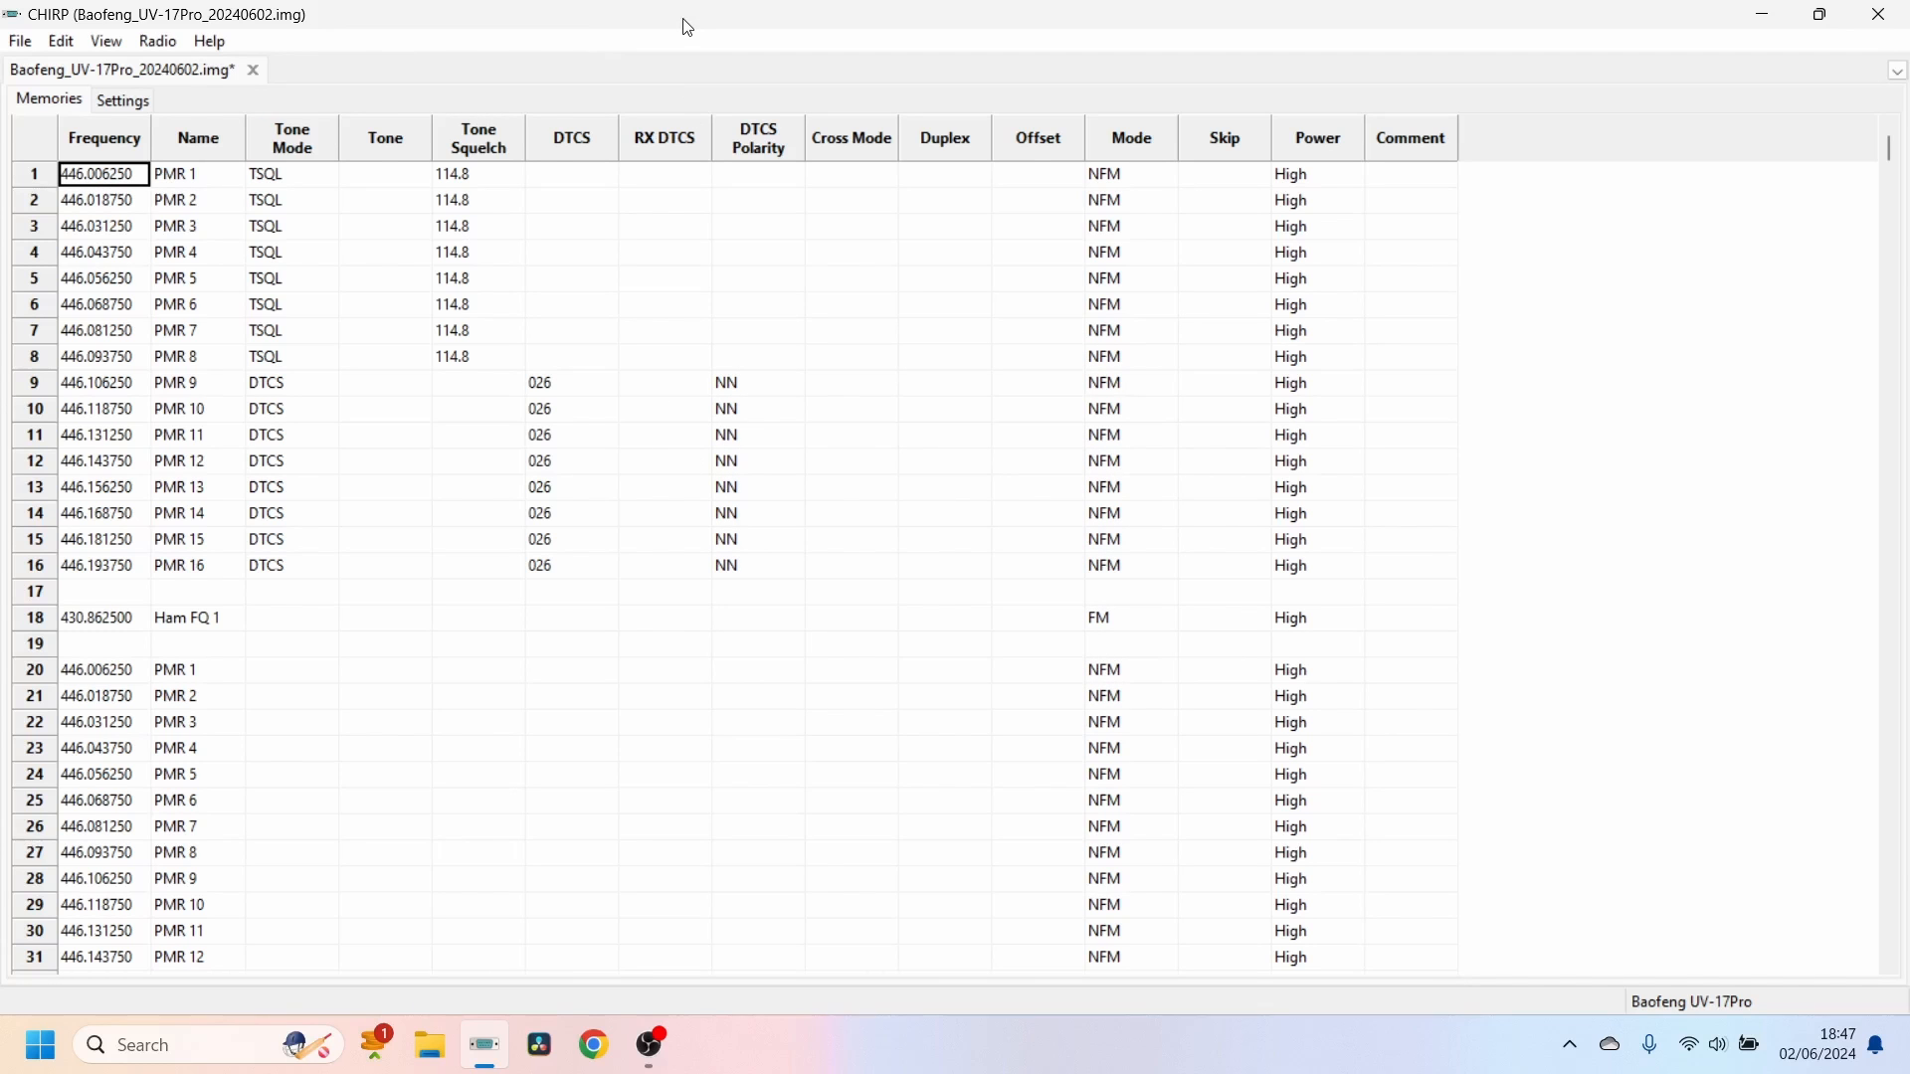
pyautogui.click(646, 1043)
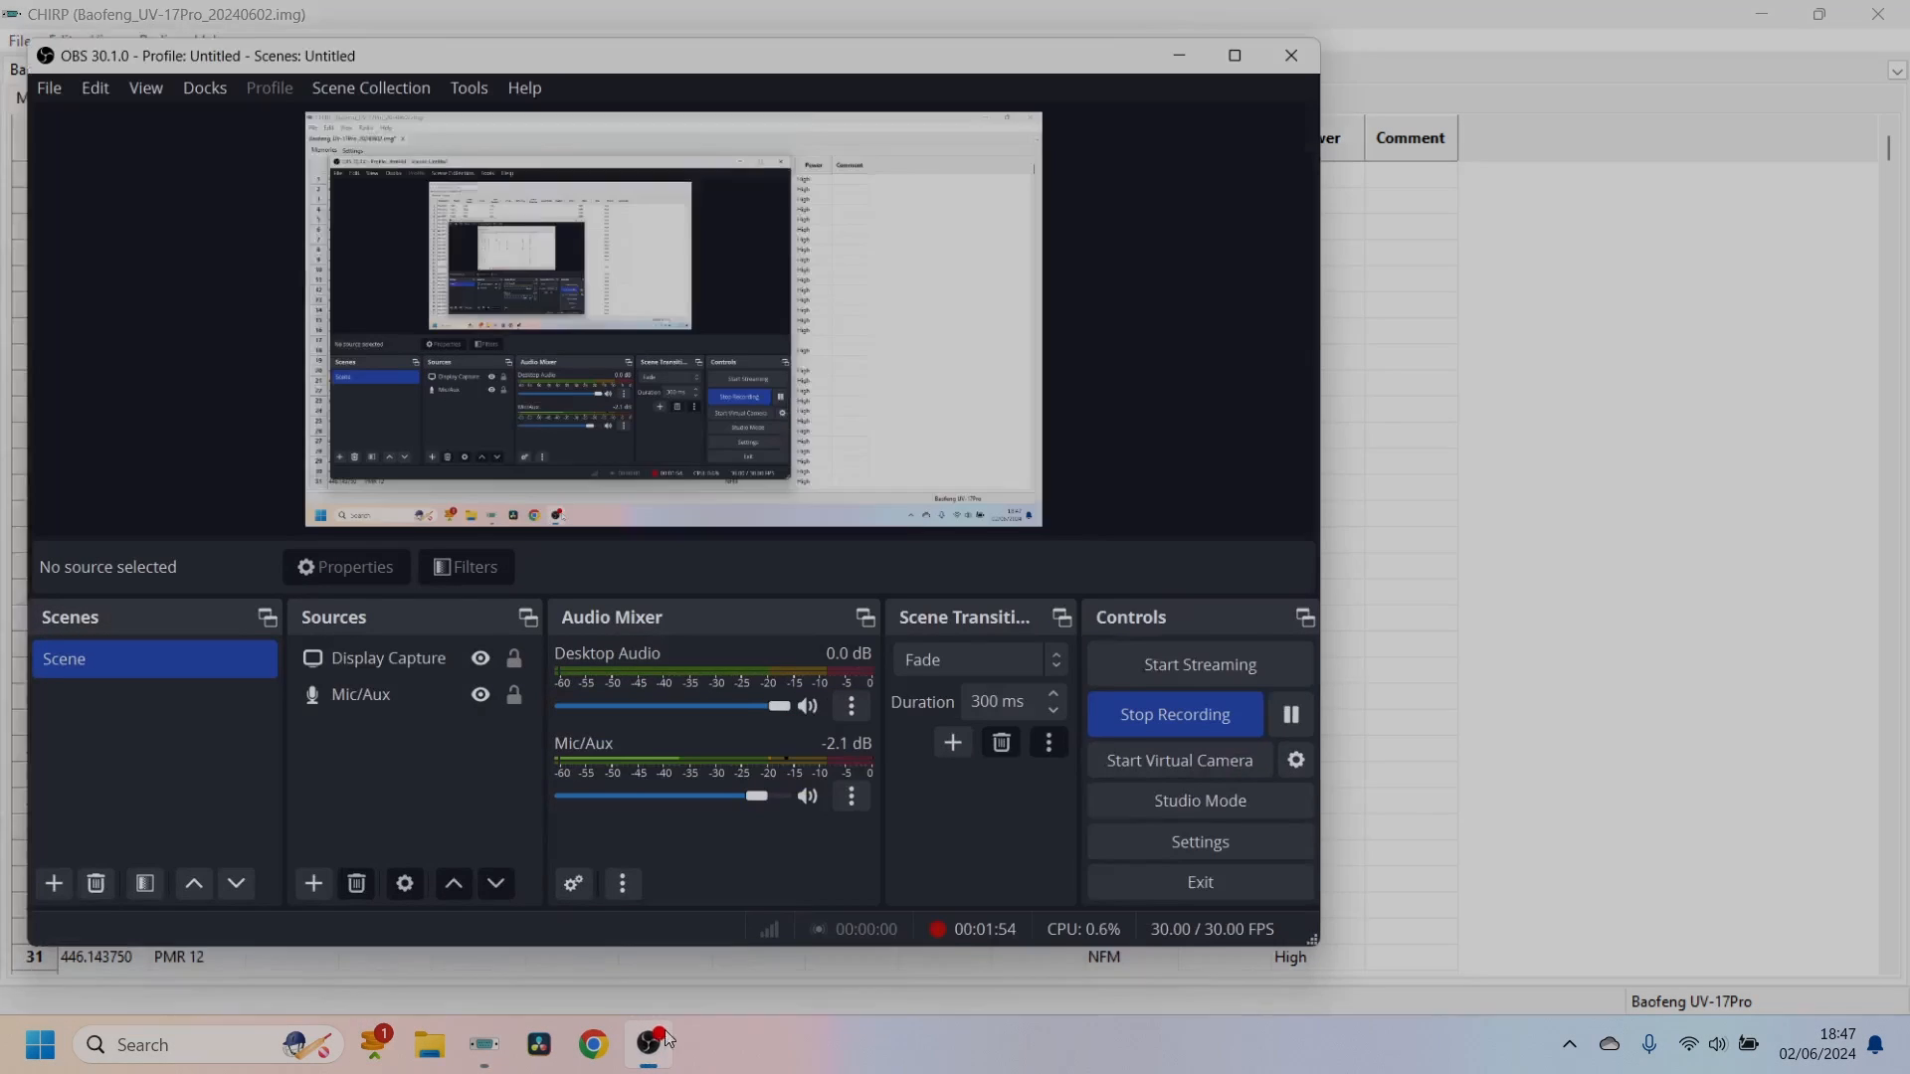